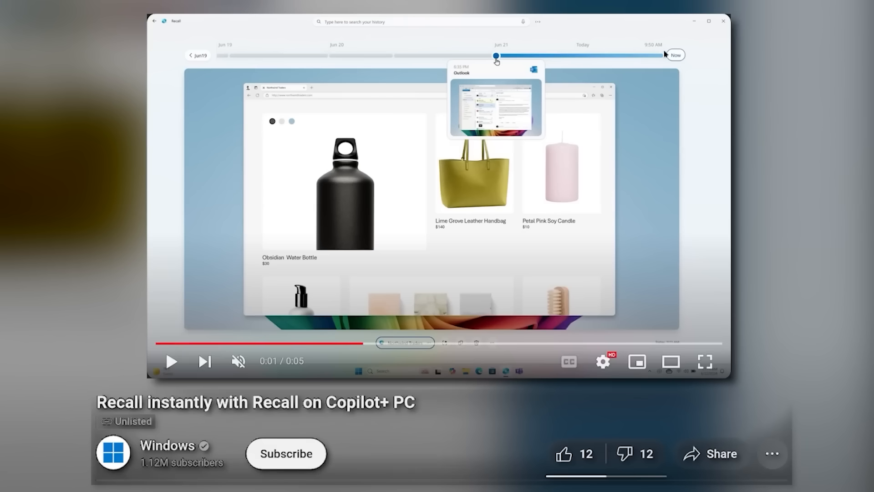
pyautogui.moveTo(216, 54)
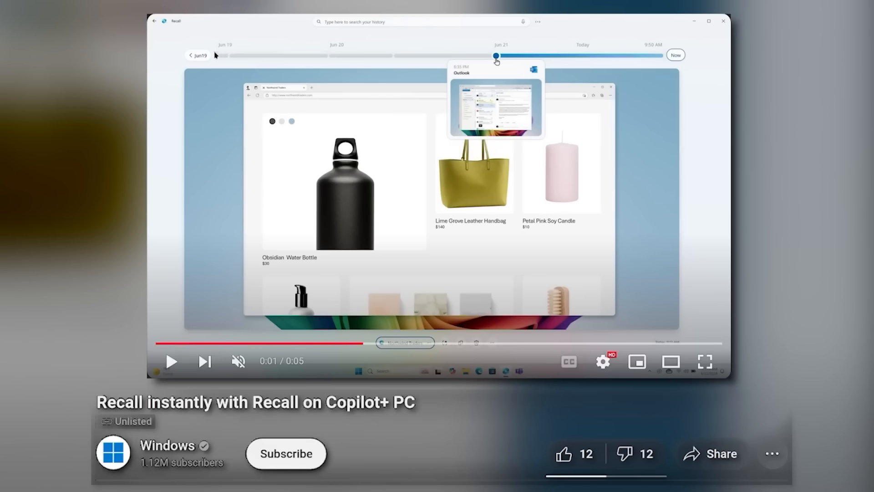
pyautogui.moveTo(390, 60)
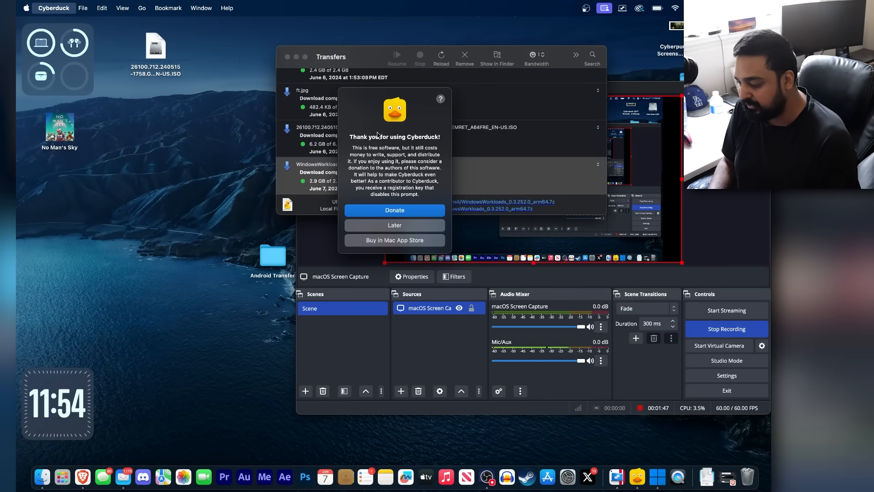
# - Dismiss the Cyberduck donation prompt with Later and close its Transfers window
pyautogui.click(26, 7)
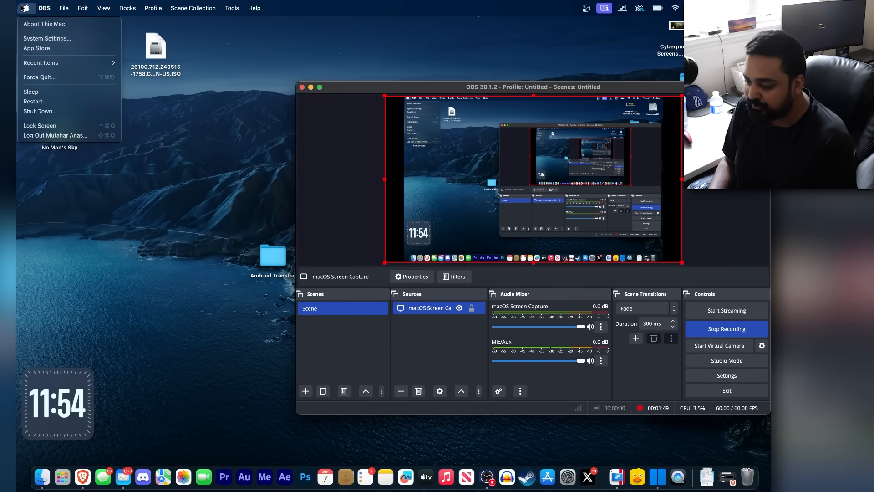
pyautogui.click(44, 23)
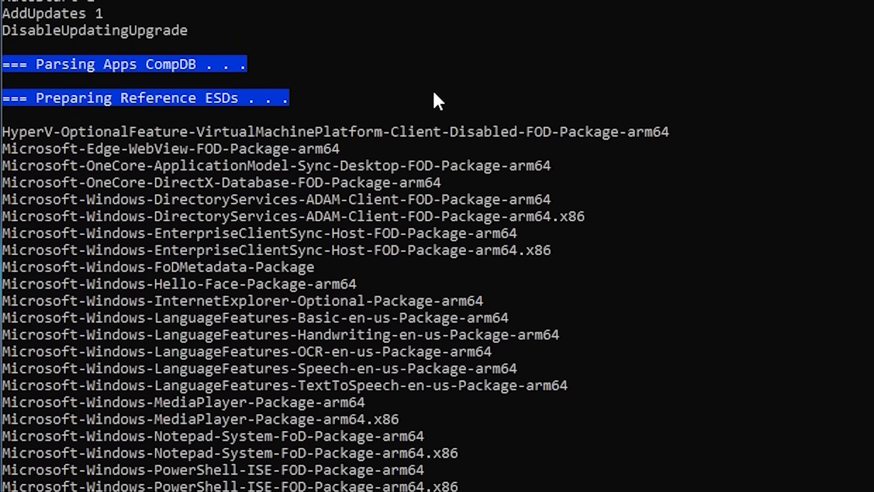
# - Scroll through the package output and run 'amperage /install' in Command Prompt
pyautogui.scroll(-3)
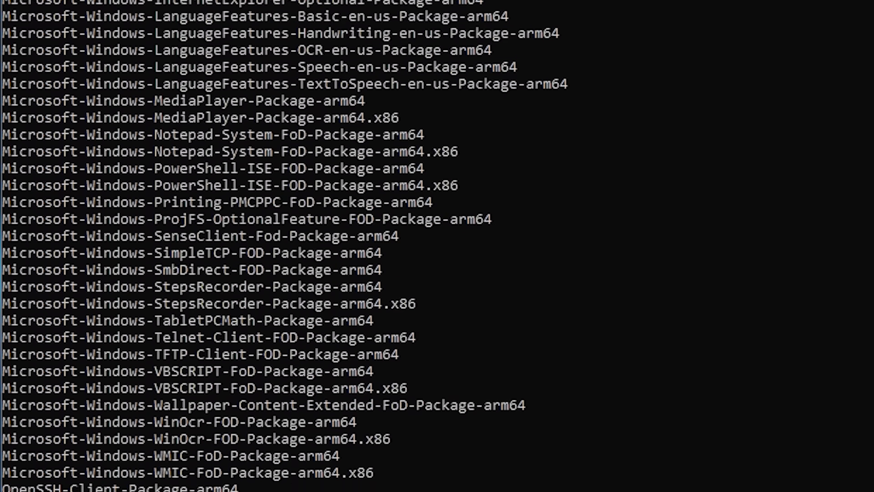
pyautogui.scroll(-3)
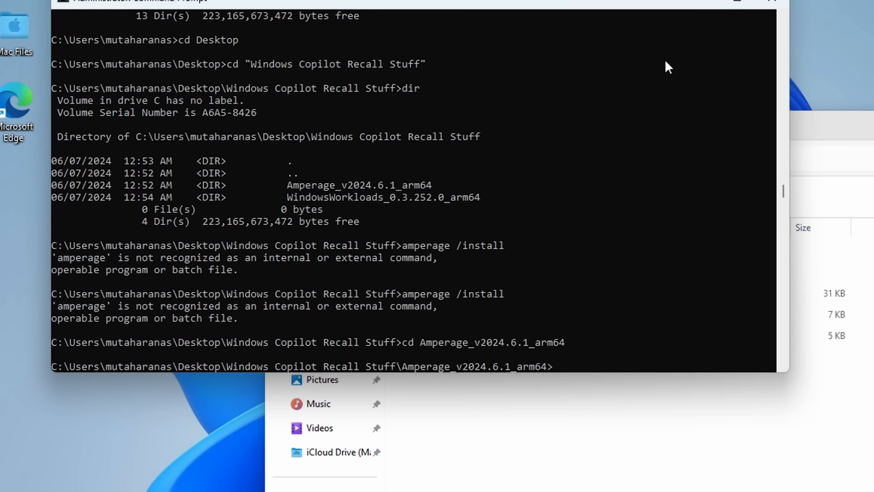
pyautogui.write('amperage /install')
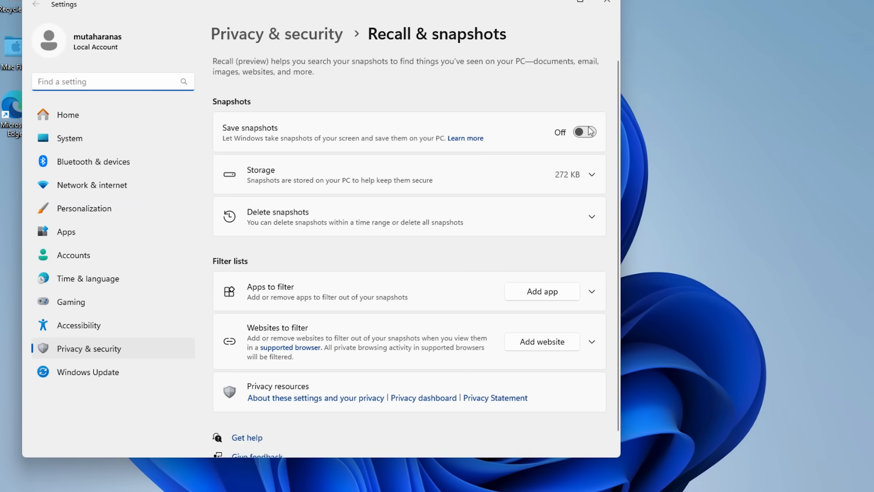
pyautogui.moveTo(587, 136)
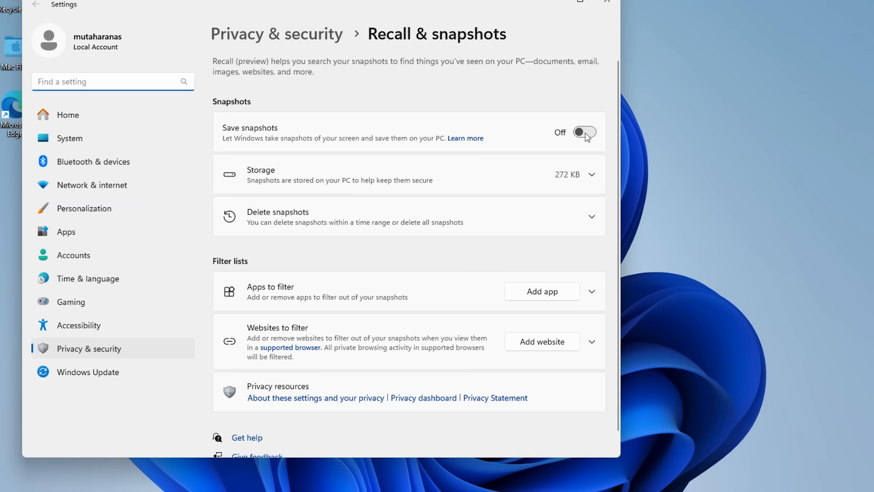
# - Switch the Save snapshots toggle on in the Recall & snapshots settings page
pyautogui.click(585, 132)
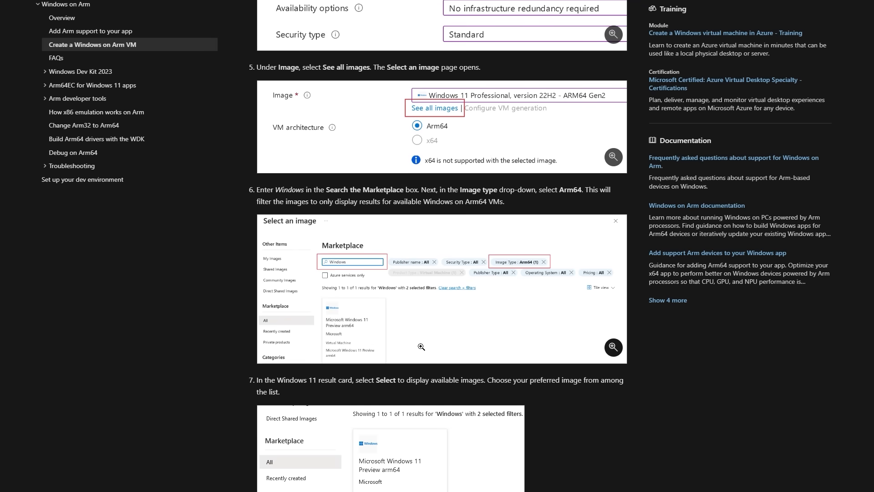
pyautogui.scroll(-3)
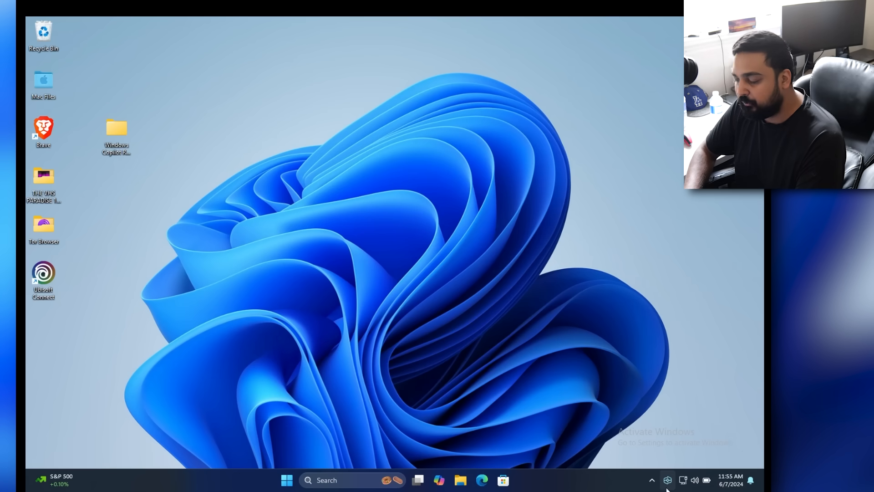
pyautogui.moveTo(667, 480)
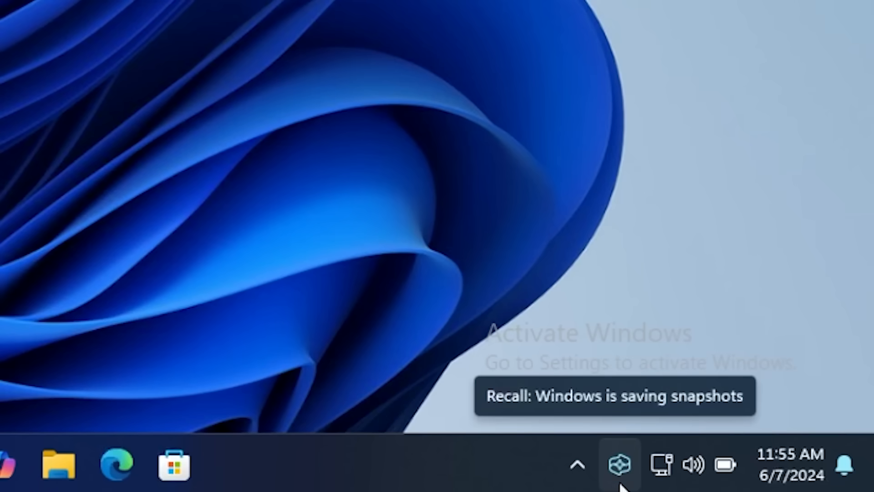
# - Open the Recall timeline from the system tray Recall icon's flyout
pyautogui.click(666, 479)
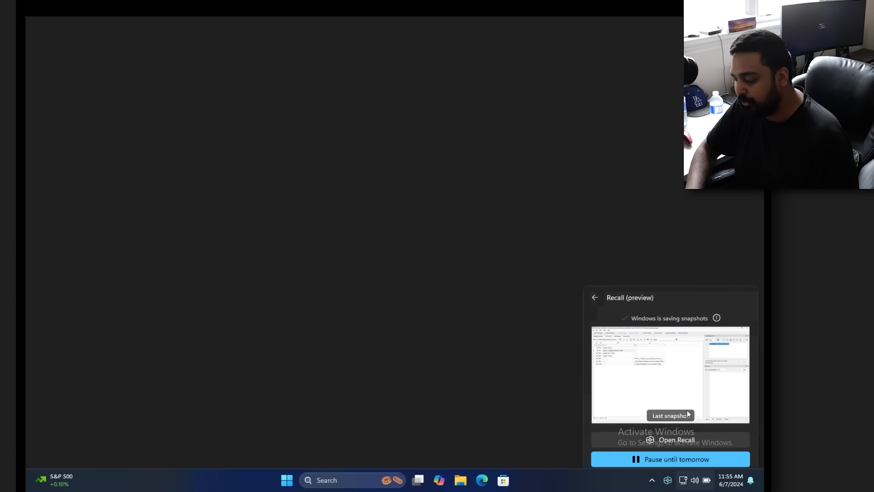
pyautogui.click(676, 440)
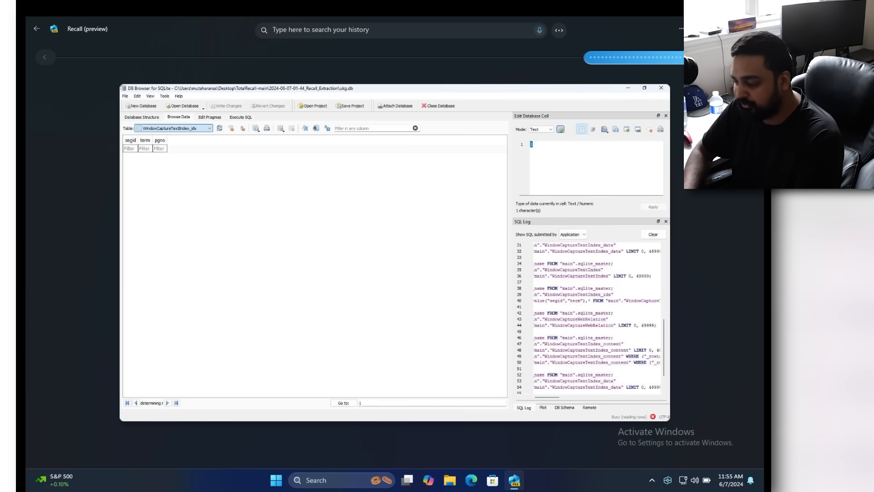
# - Go back to the Google sign-in snapshot and select the captured password text
pyautogui.click(175, 128)
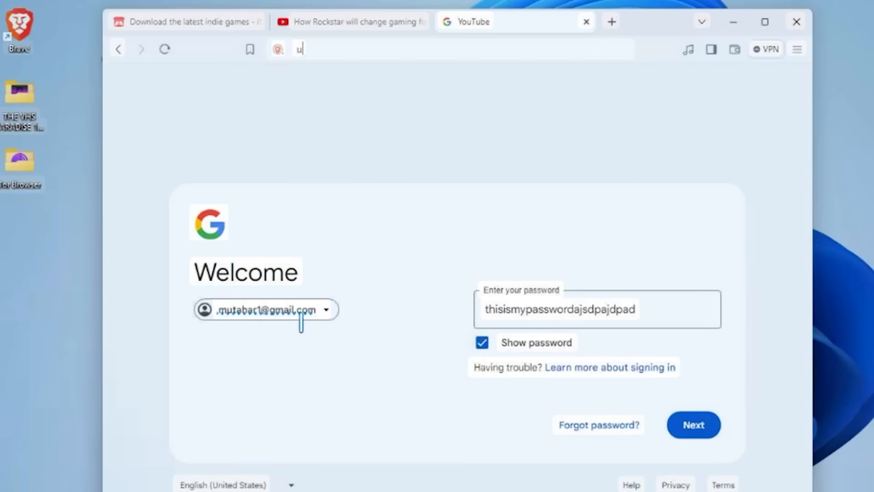
pyautogui.moveTo(273, 323)
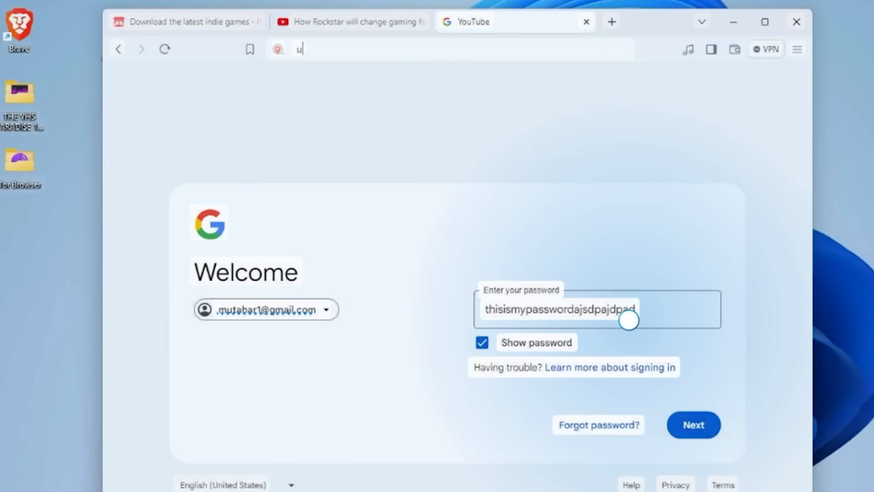
pyautogui.click(481, 343)
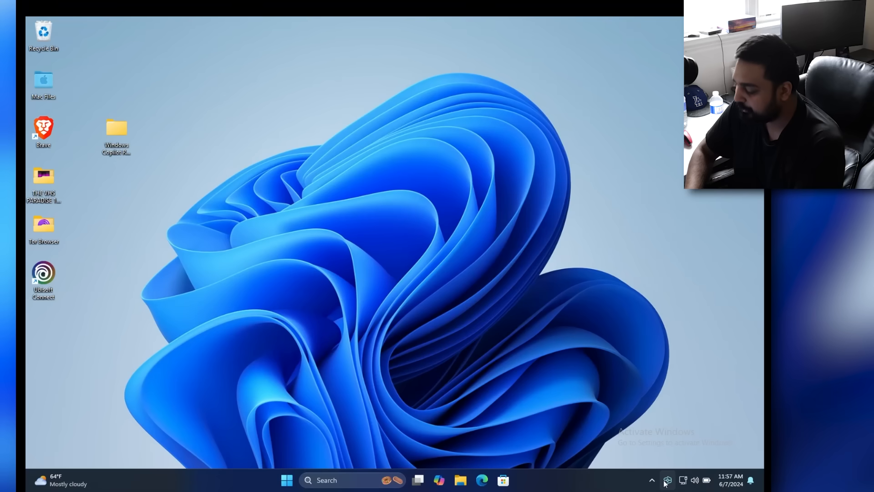
# - Open Recall & snapshots settings from the tray icon and close the Activate Windows prompt
pyautogui.click(667, 479)
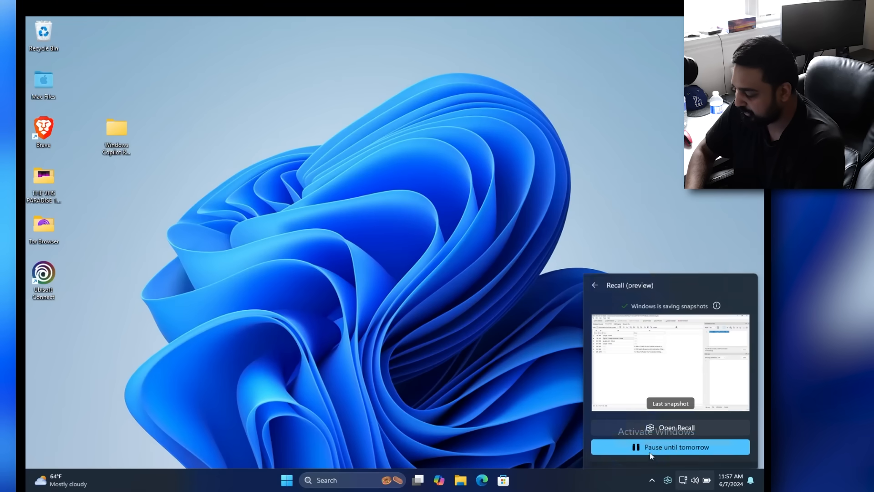
pyautogui.click(656, 431)
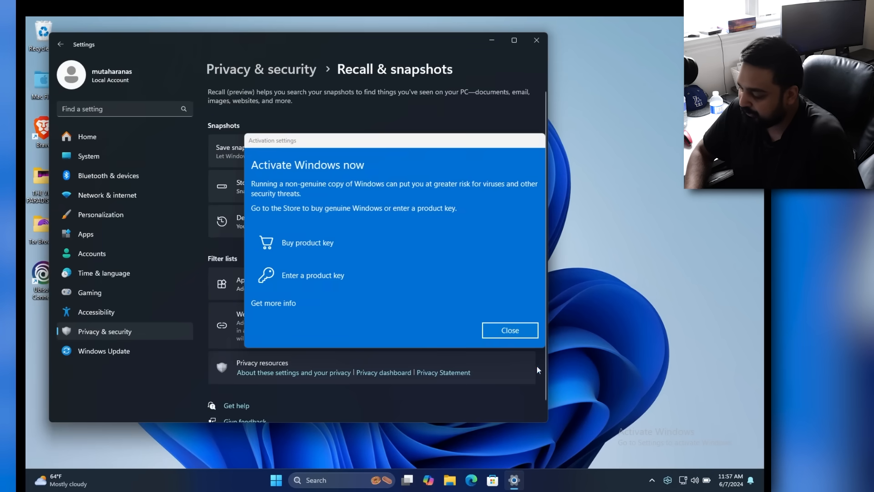
pyautogui.click(508, 330)
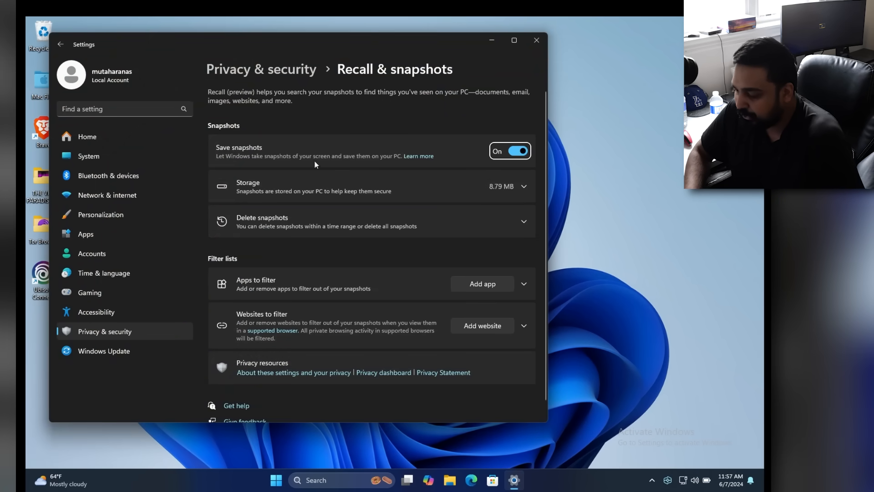
pyautogui.moveTo(508, 166)
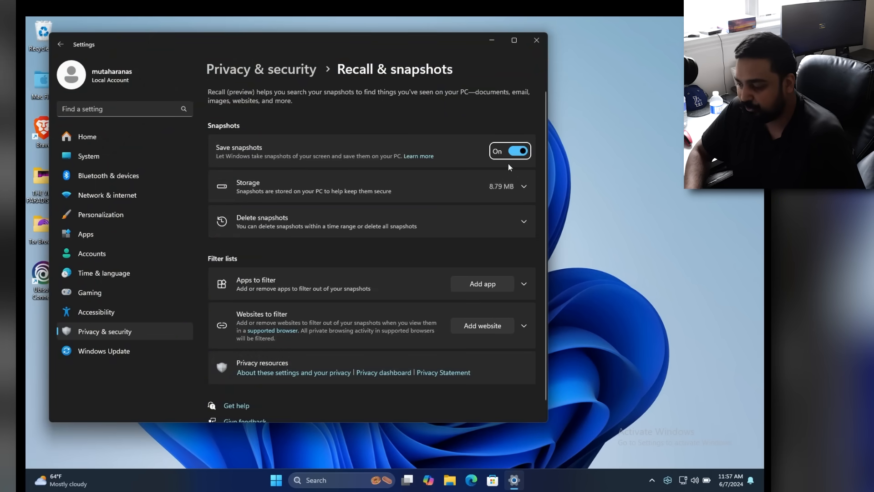
pyautogui.moveTo(523, 170)
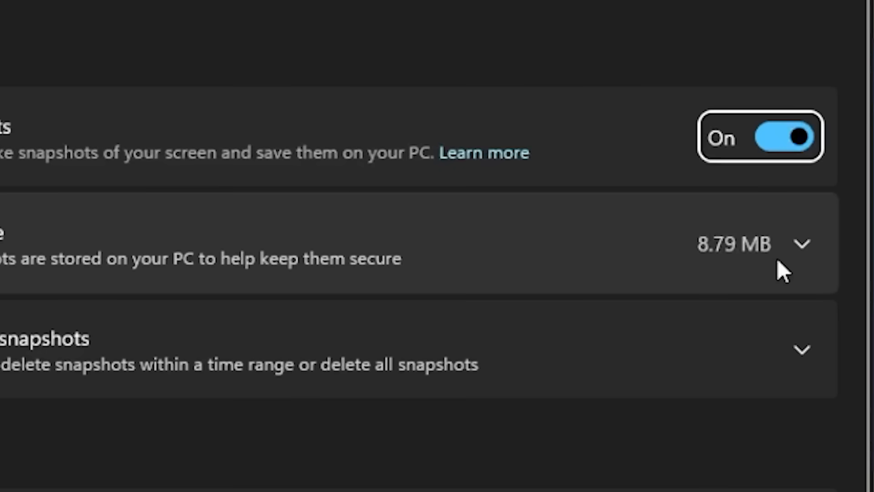
pyautogui.moveTo(745, 300)
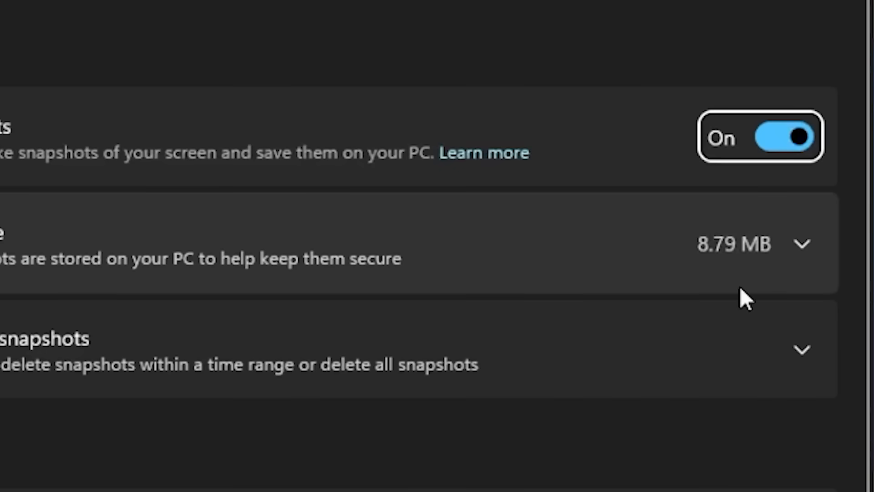
pyautogui.moveTo(739, 251)
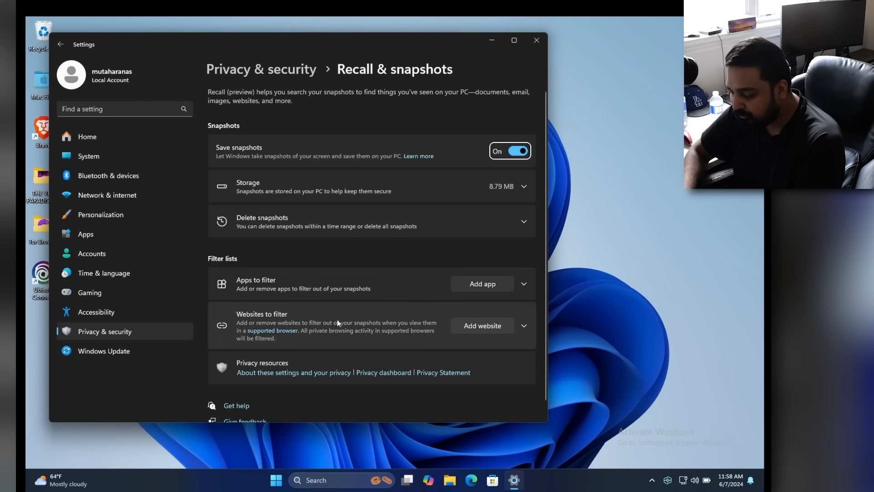
pyautogui.moveTo(405, 298)
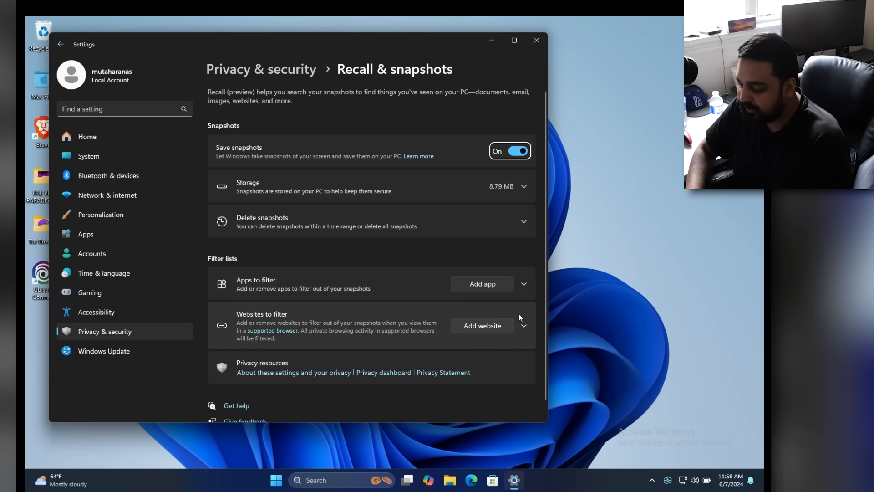
pyautogui.click(482, 325)
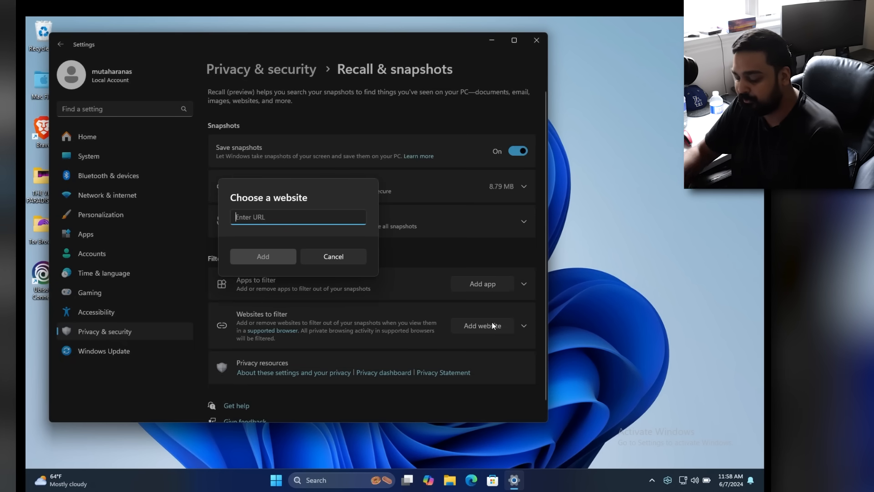
pyautogui.write('4chan.')
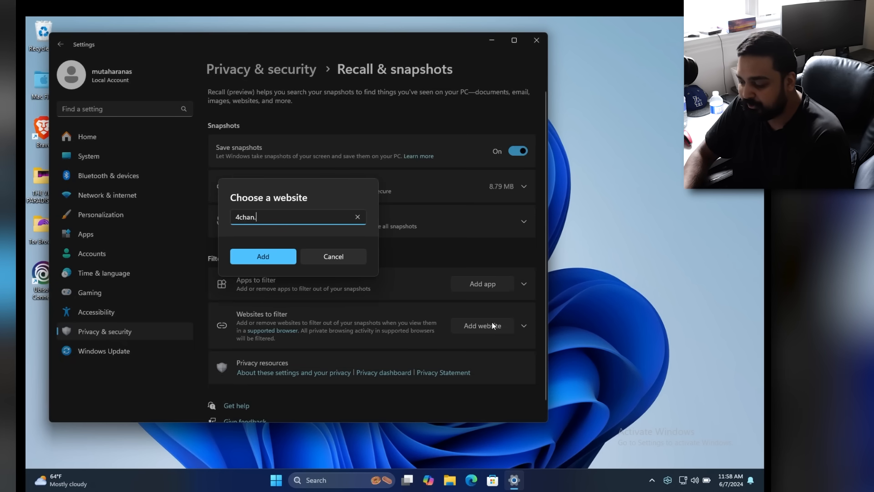
pyautogui.write('s')
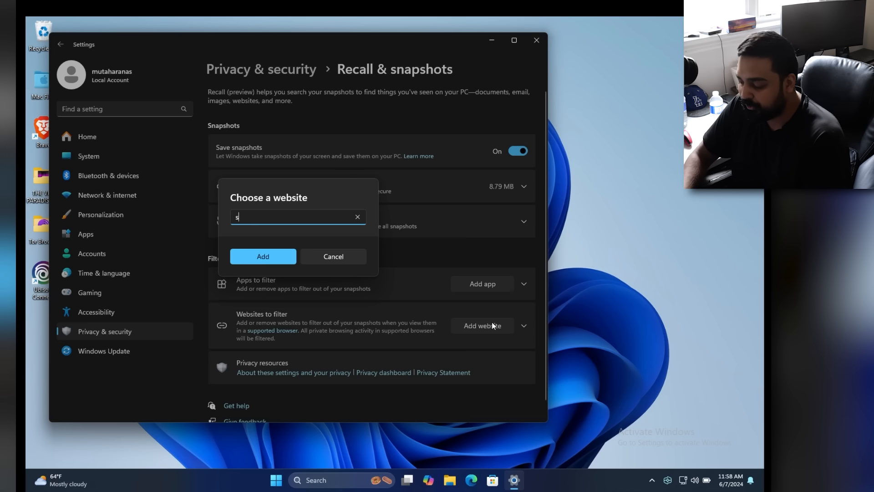
pyautogui.click(357, 216)
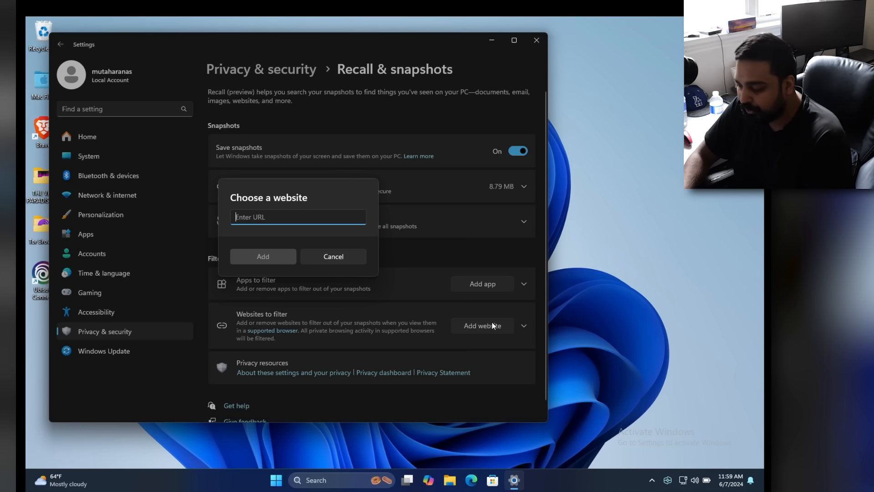
pyautogui.click(332, 256)
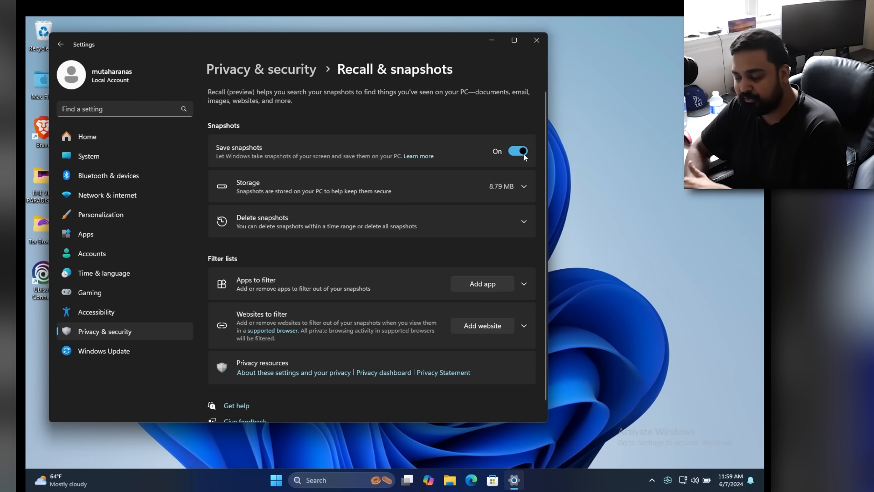
pyautogui.moveTo(456, 75)
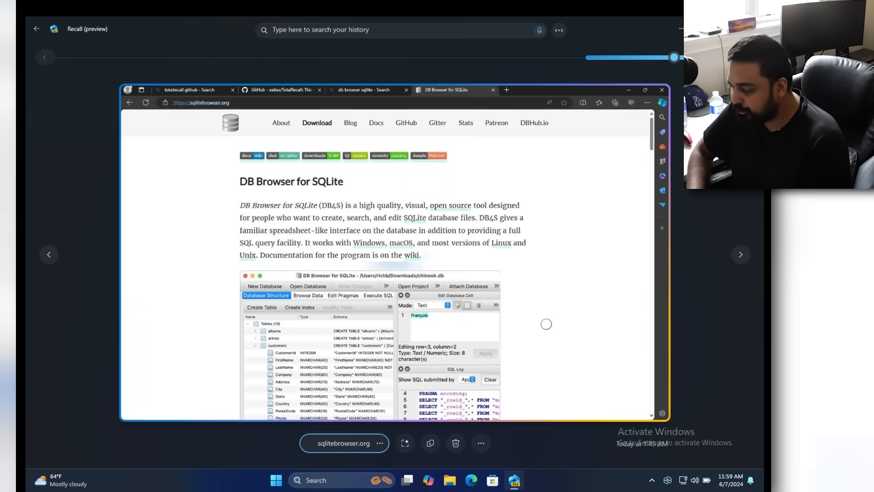
pyautogui.moveTo(426, 196)
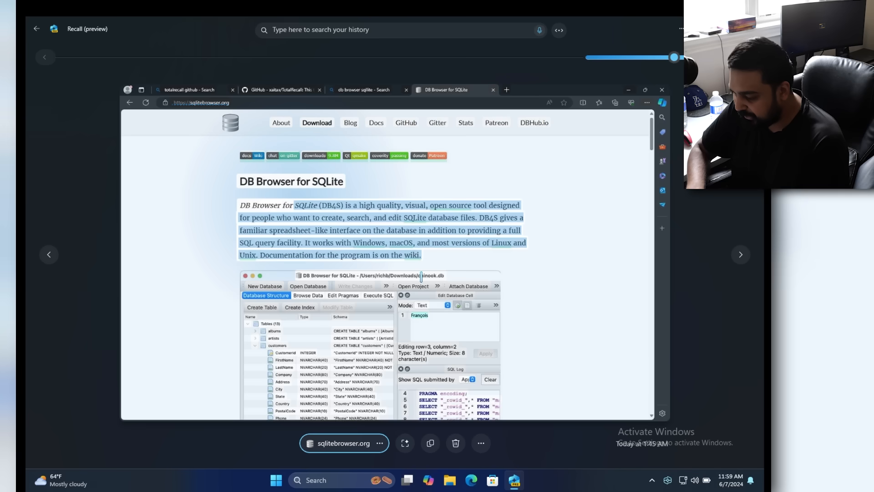
pyautogui.rightClick(424, 277)
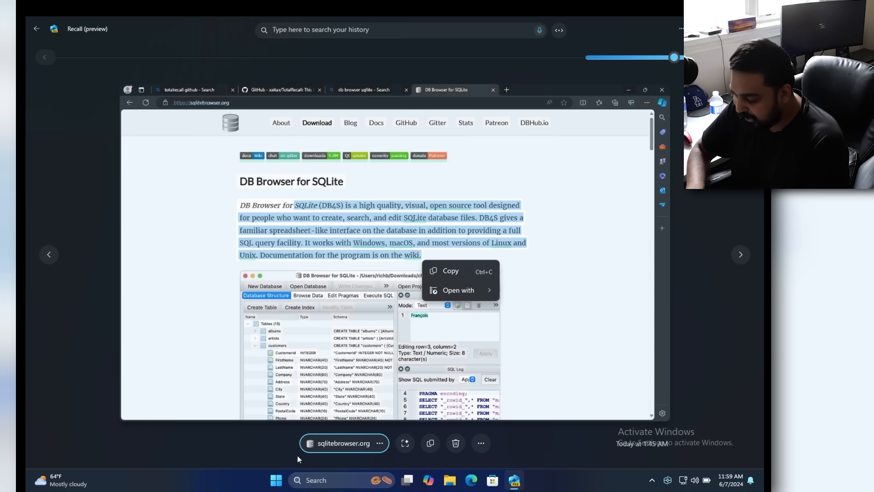
pyautogui.moveTo(355, 450)
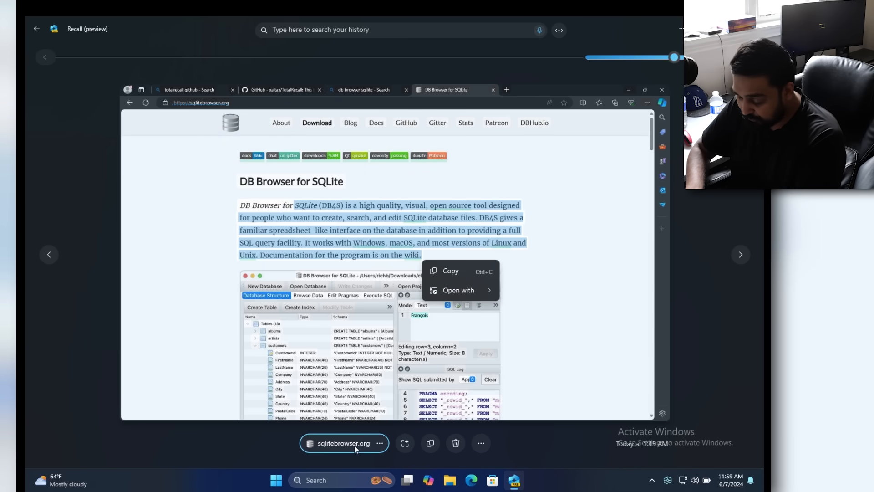
pyautogui.click(457, 290)
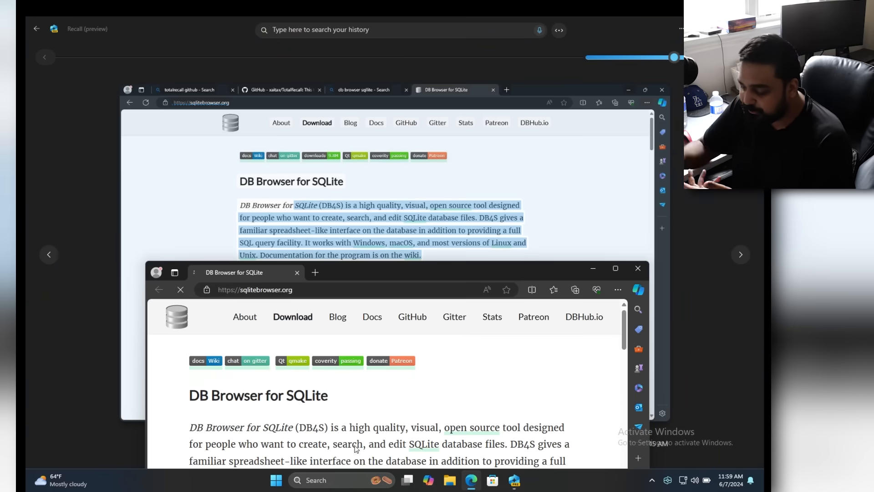
pyautogui.click(615, 268)
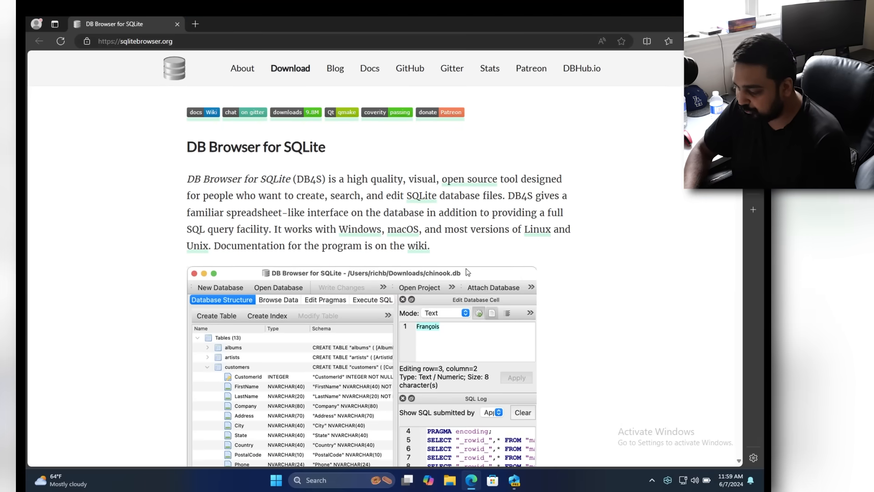
pyautogui.scroll(-3)
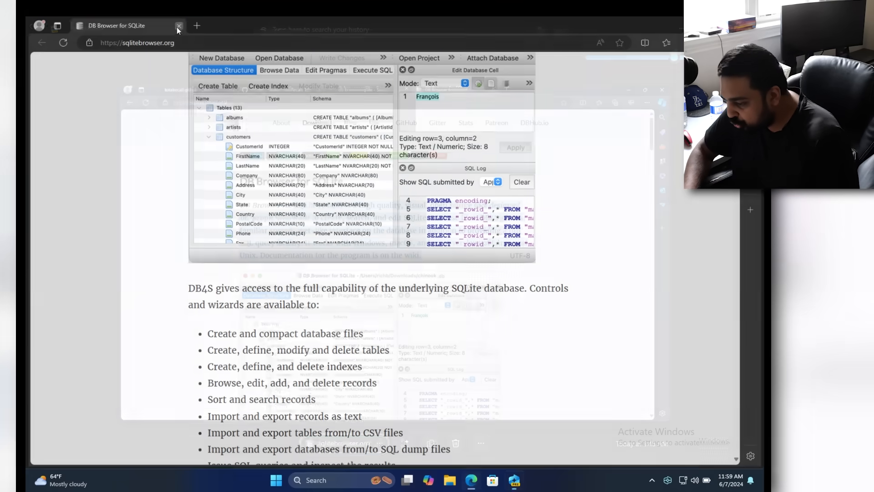
pyautogui.click(178, 25)
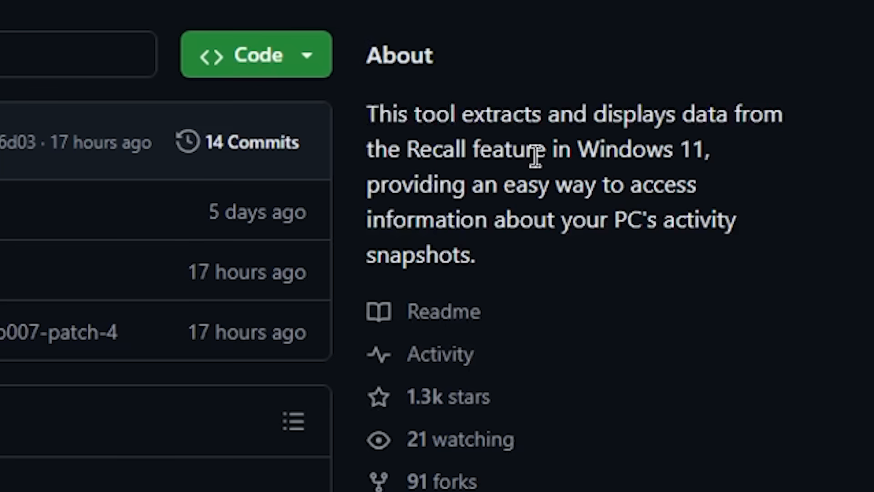
pyautogui.moveTo(514, 185)
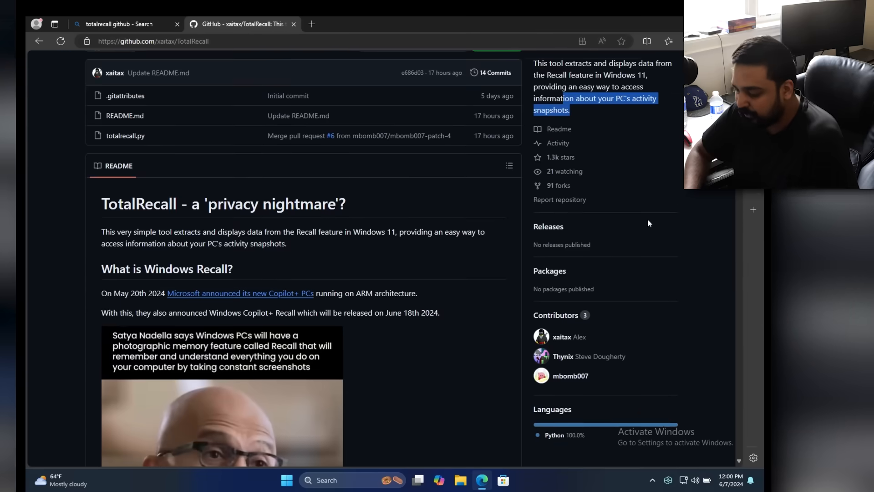
# - Scroll the TotalRecall README to its Technical Details on unencrypted SQLite snapshot storage
pyautogui.scroll(-3)
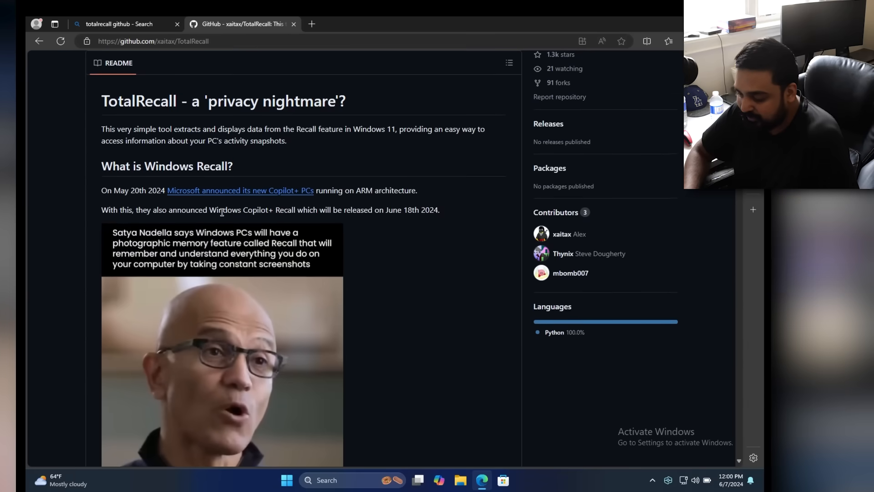
pyautogui.scroll(-3)
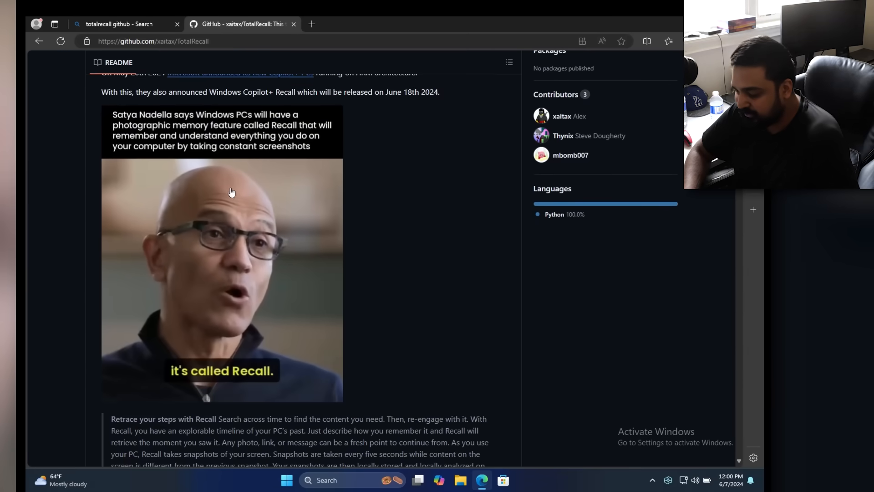
pyautogui.scroll(-3)
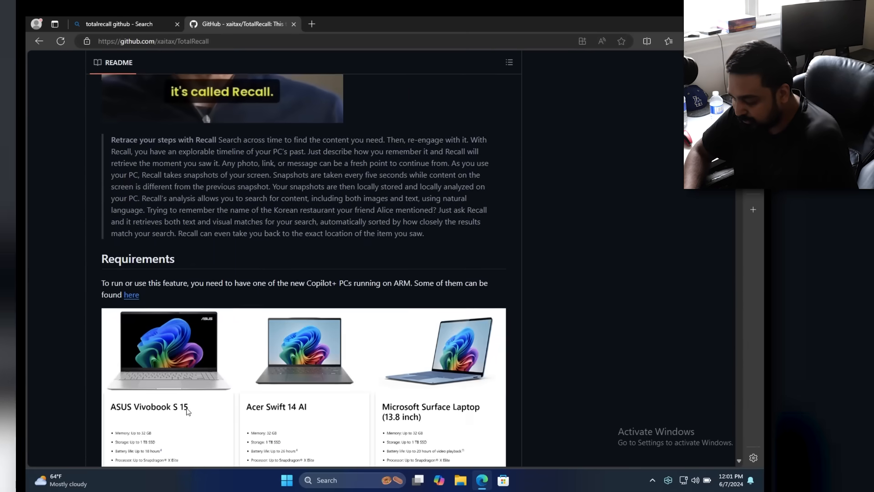
pyautogui.scroll(-3)
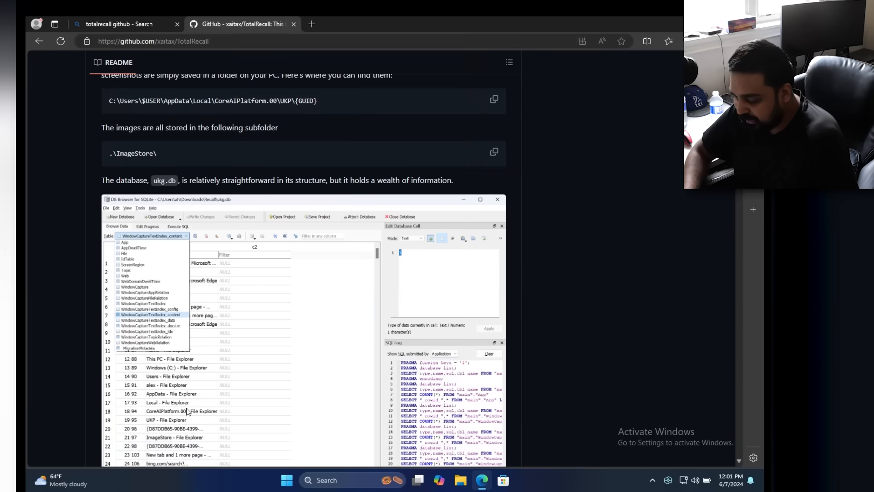
pyautogui.scroll(3)
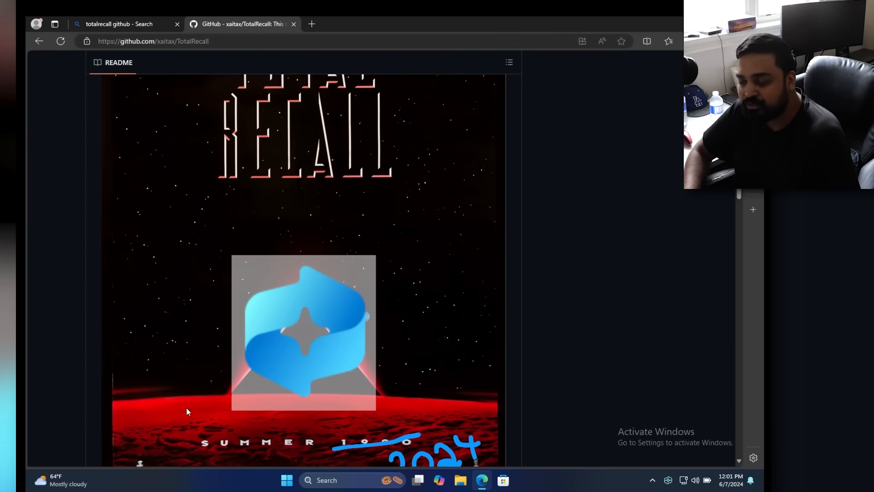
pyautogui.scroll(-3)
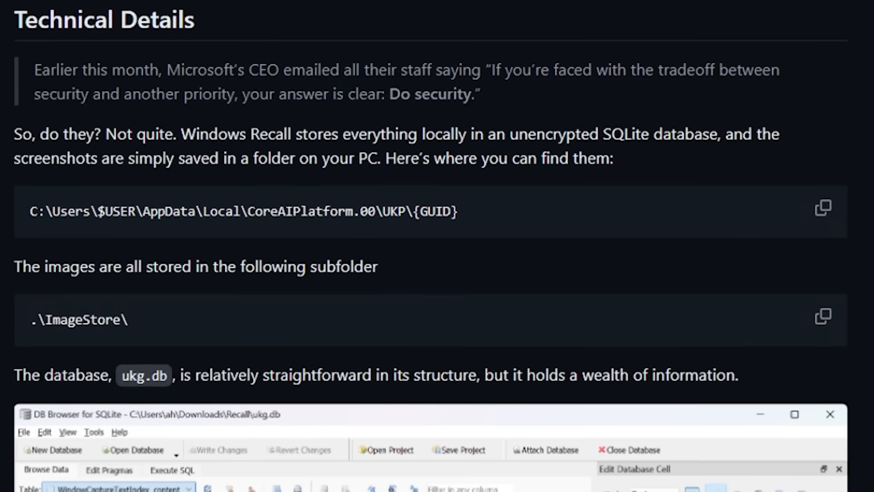
pyautogui.moveTo(408, 129)
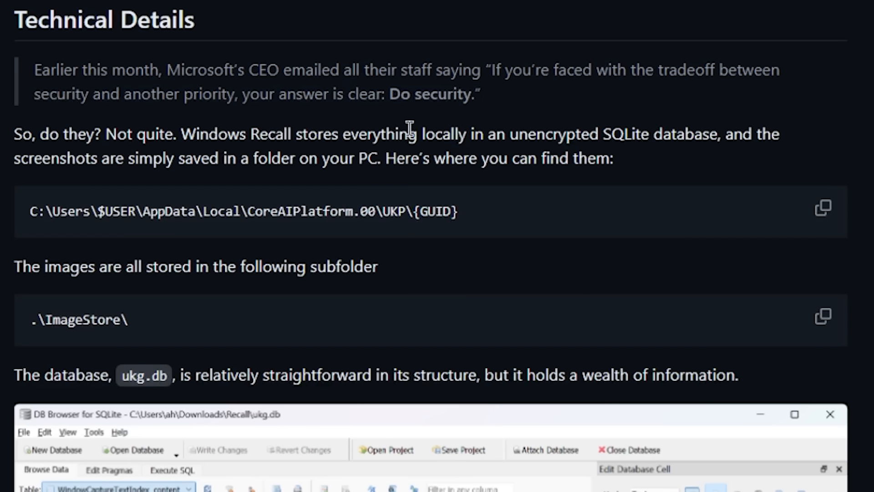
pyautogui.moveTo(449, 132)
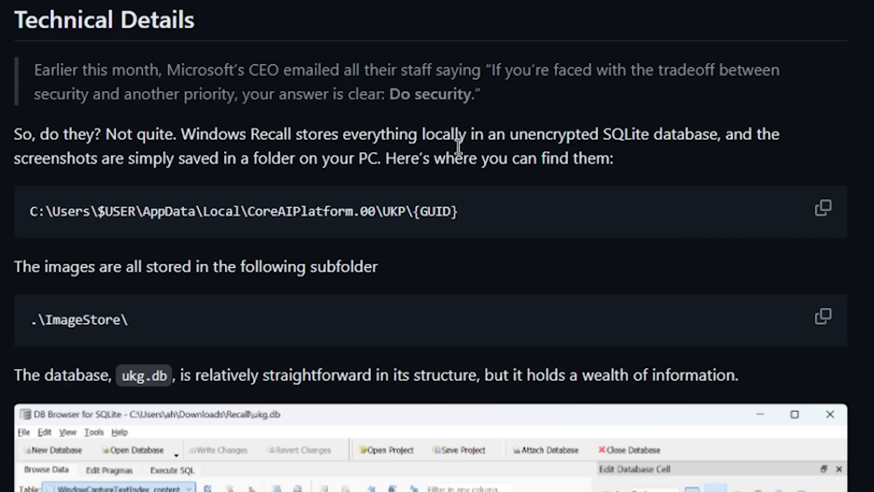
pyautogui.moveTo(273, 216)
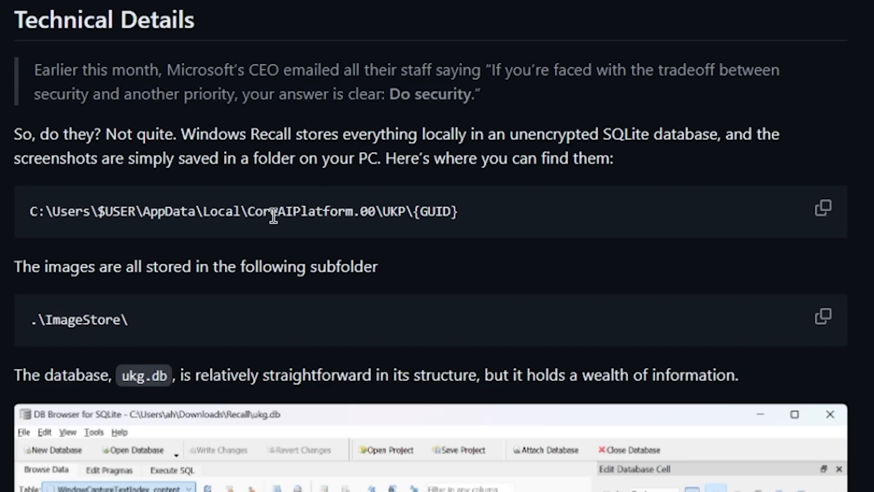
pyautogui.moveTo(79, 319)
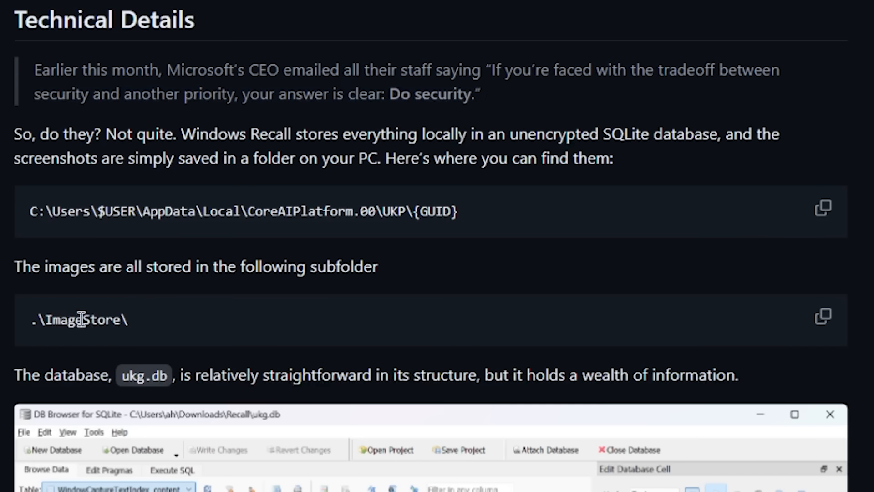
pyautogui.moveTo(132, 334)
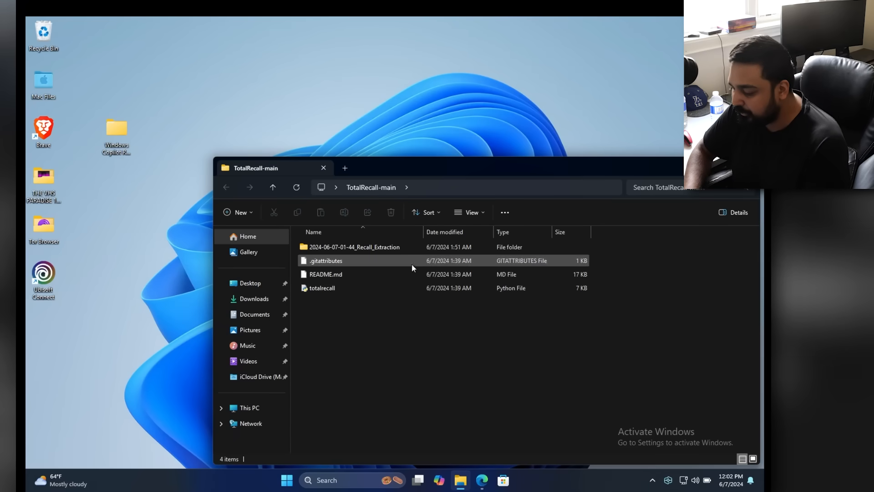
# - Launch Command Prompt as administrator via the Start search
pyautogui.rightClick(412, 268)
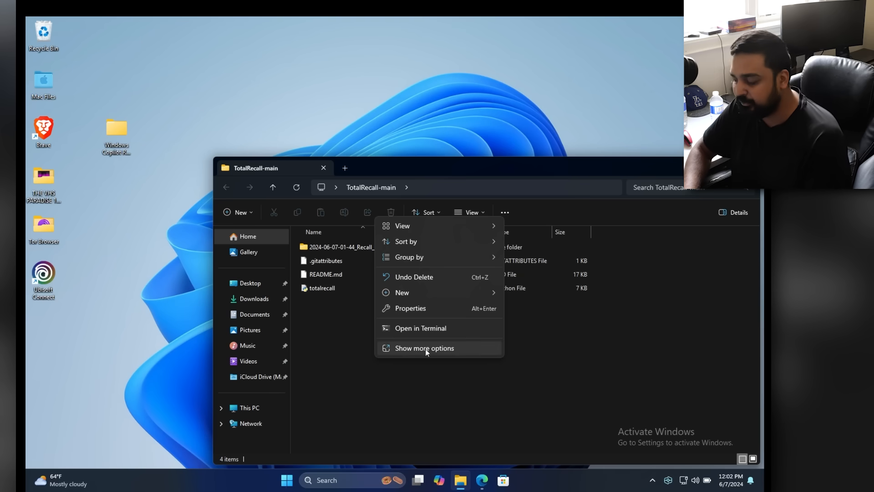
pyautogui.moveTo(420, 328)
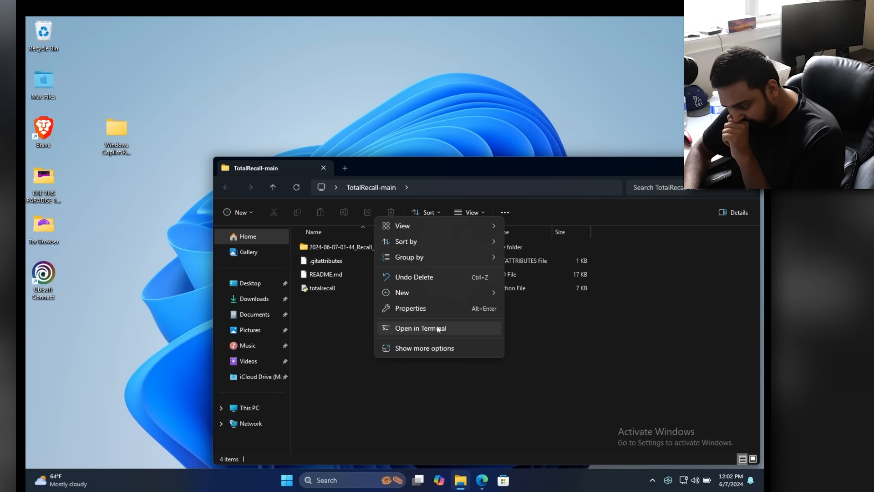
pyautogui.moveTo(403, 335)
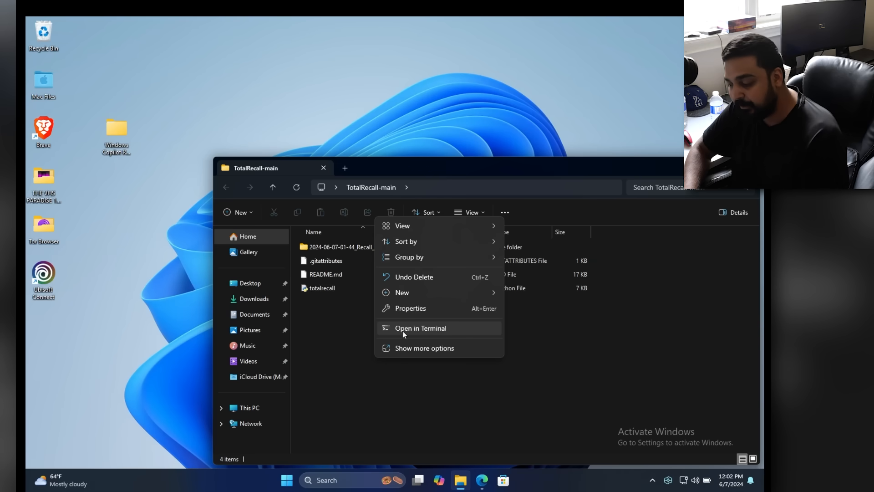
pyautogui.click(315, 355)
pyautogui.write('comma')
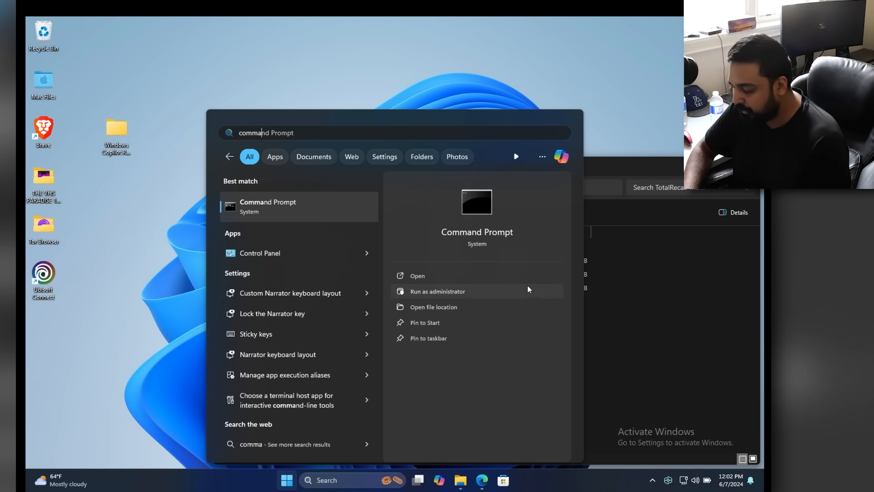
pyautogui.click(437, 291)
pyautogui.write('cd')
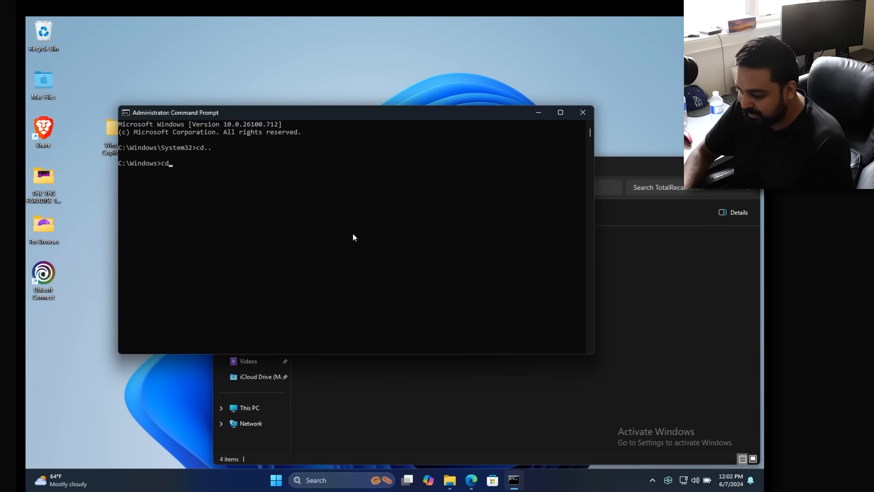
# - Change into TotalRecall-main, run totalrecall.py and confirm 'yes' to extract the Recall data
pyautogui.write('..')
pyautogui.press('Return')
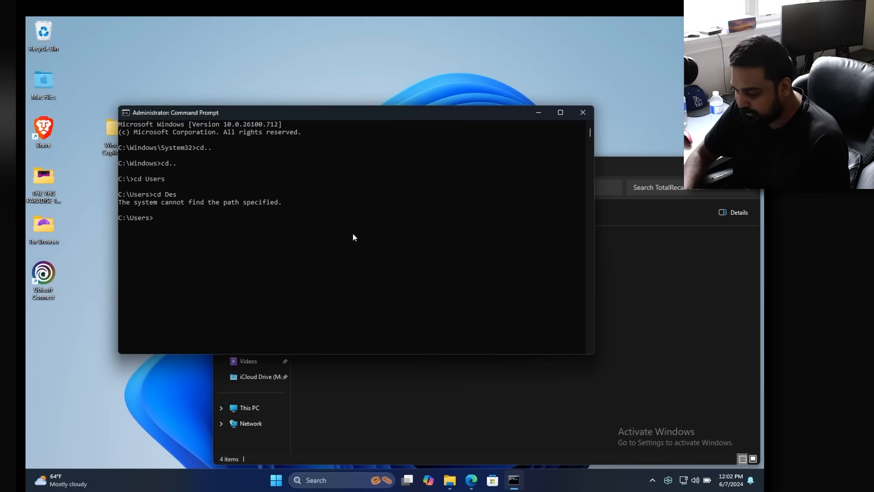
pyautogui.write('cd Des')
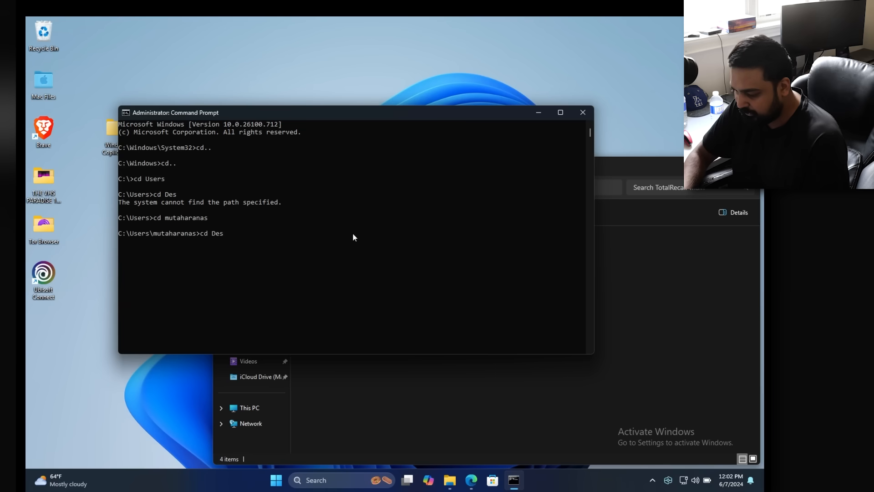
pyautogui.write('totalrecall.p')
pyautogui.press('Return')
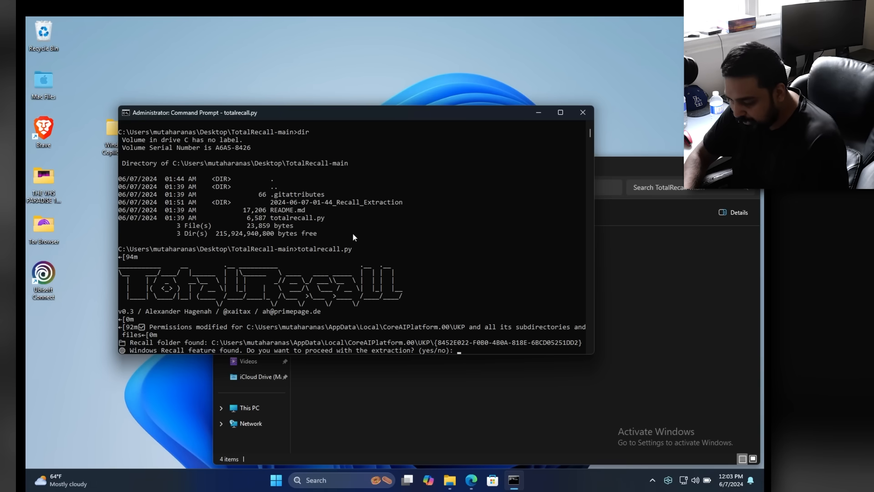
pyautogui.write('yes')
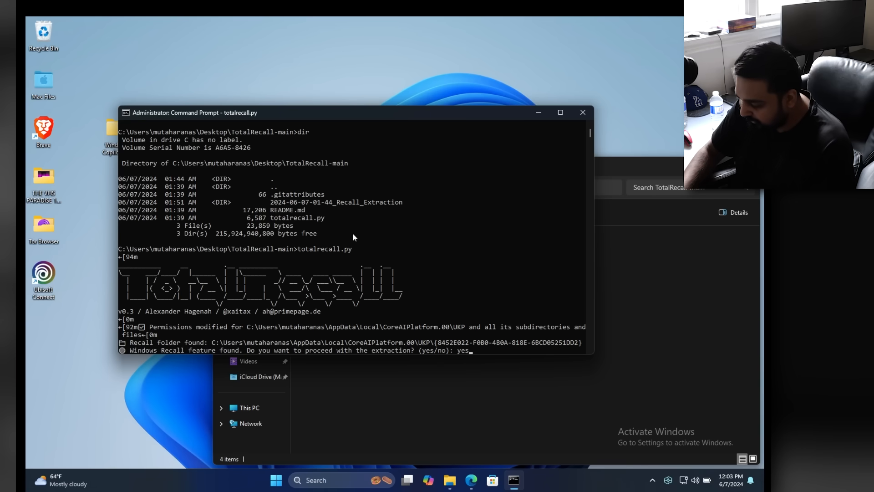
pyautogui.press('Return')
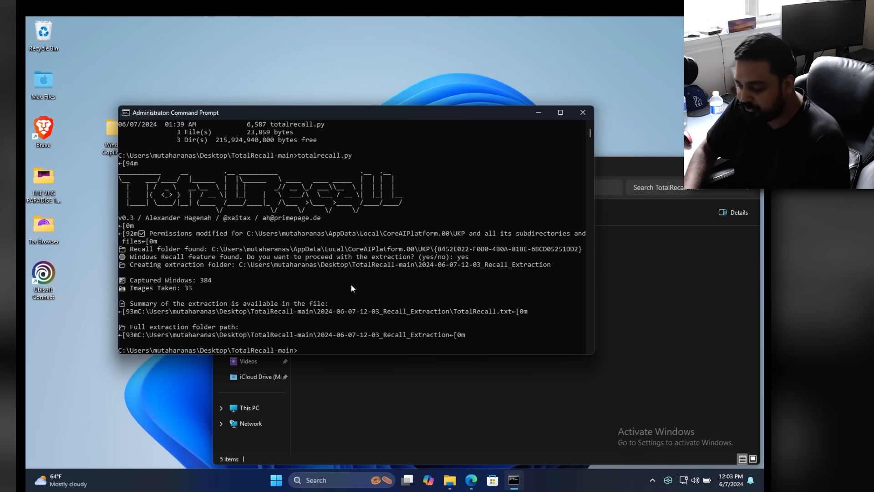
pyautogui.click(449, 480)
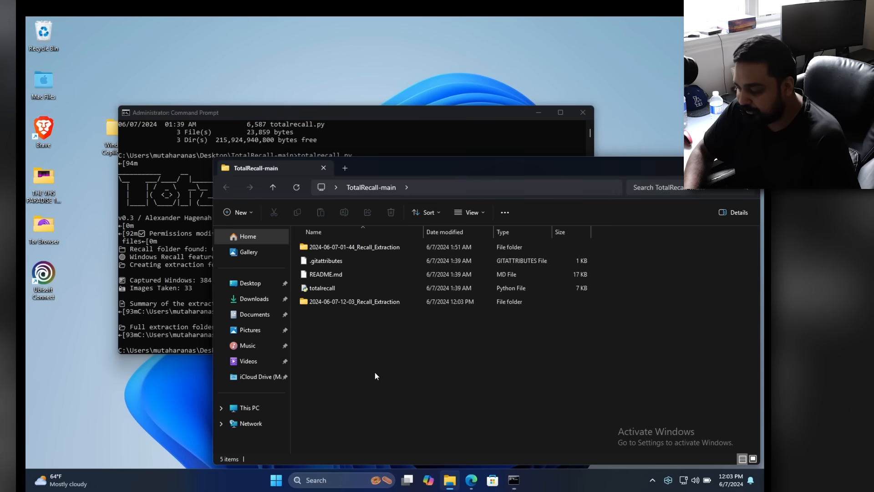
pyautogui.moveTo(355, 300)
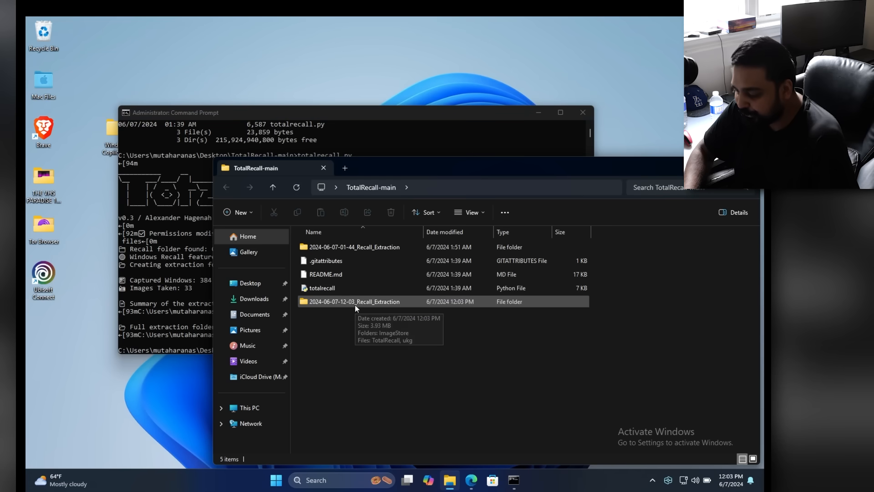
pyautogui.doubleClick(354, 301)
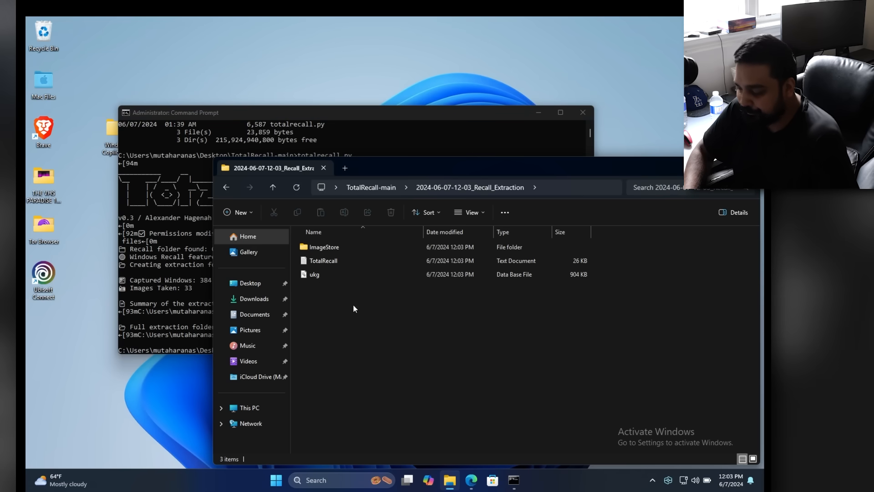
pyautogui.click(323, 260)
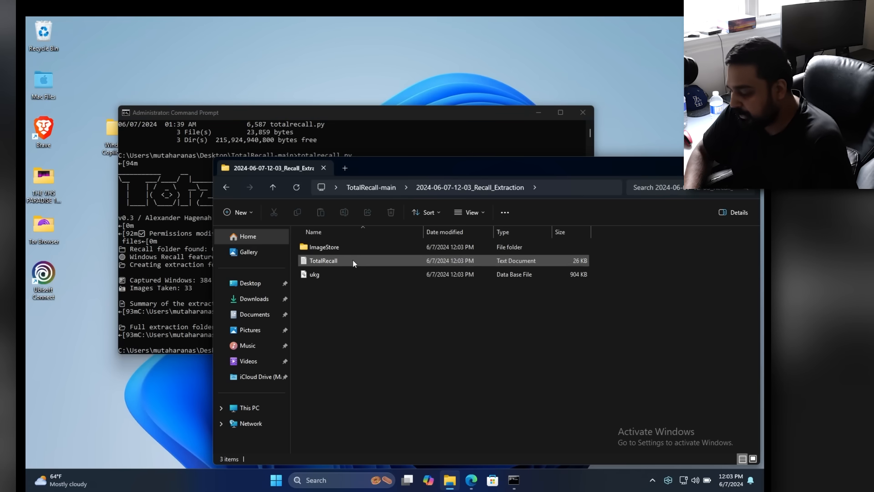
pyautogui.doubleClick(323, 261)
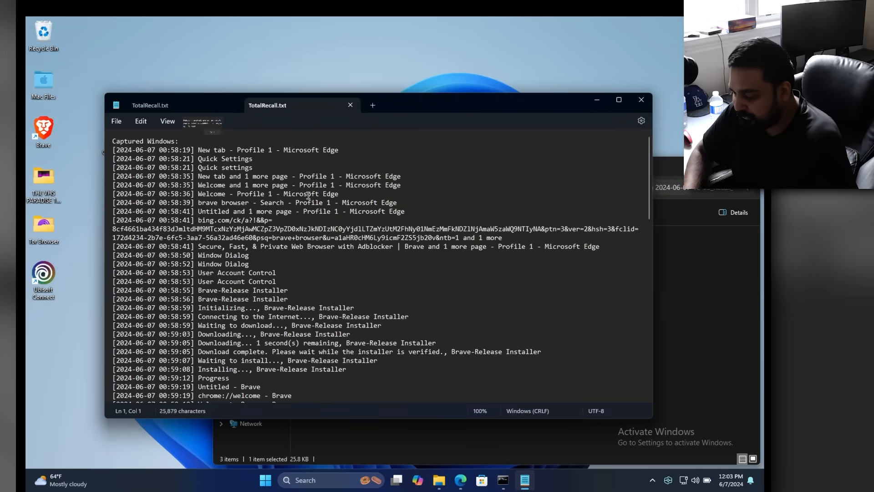
pyautogui.scroll(-3)
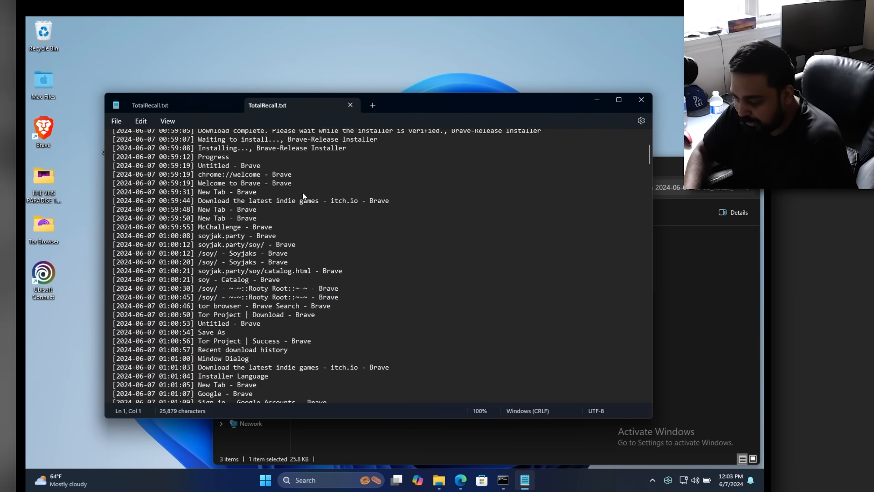
pyautogui.scroll(-3)
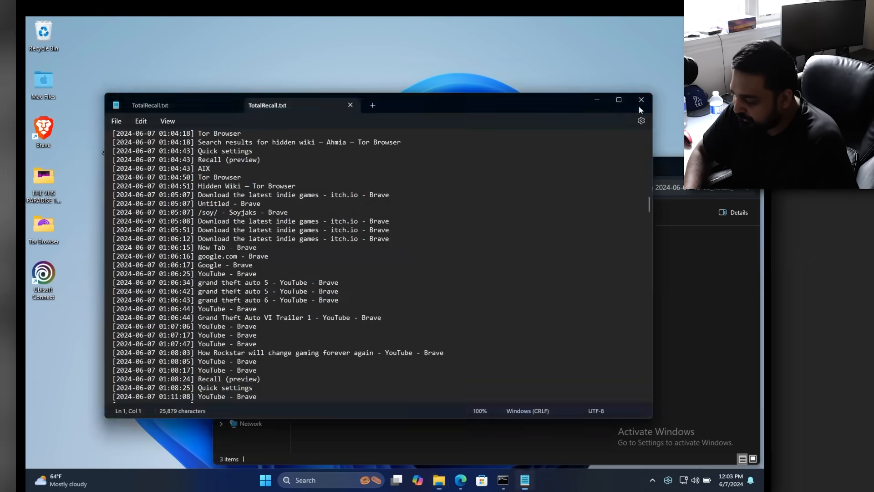
pyautogui.click(640, 99)
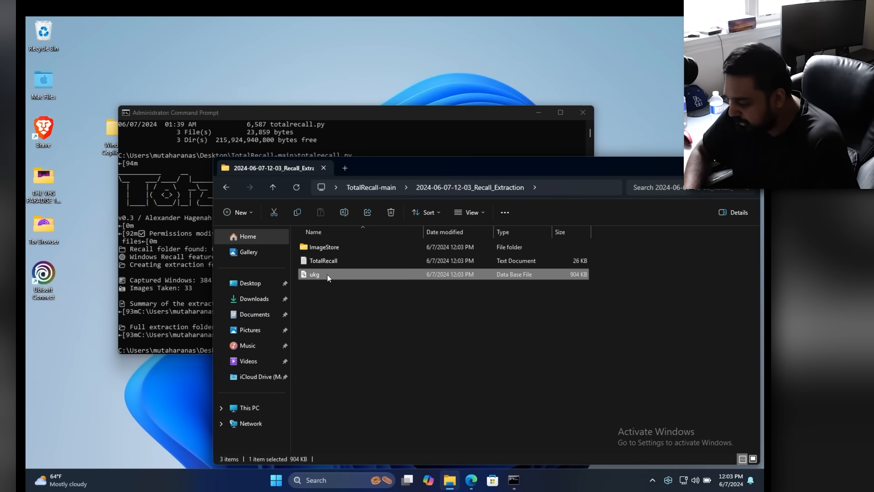
# - Open ukg.db in DB Browser for SQLite and scroll through its 20 tables
pyautogui.doubleClick(314, 274)
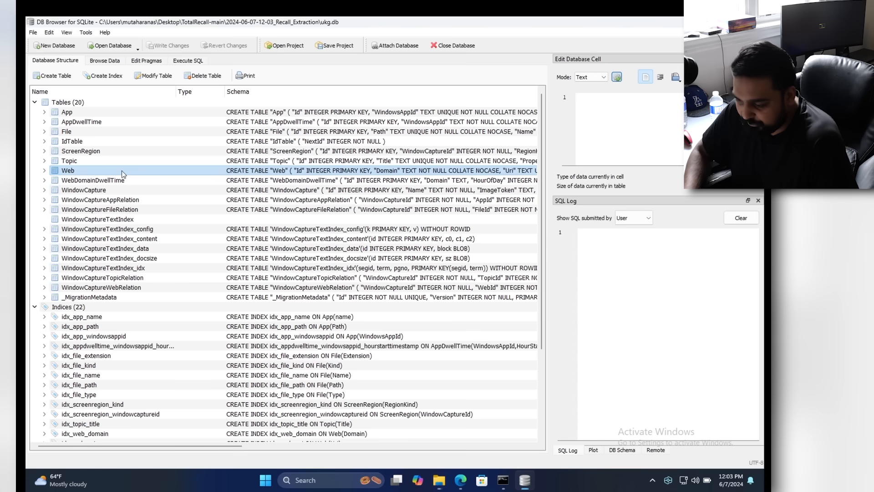
pyautogui.scroll(-3)
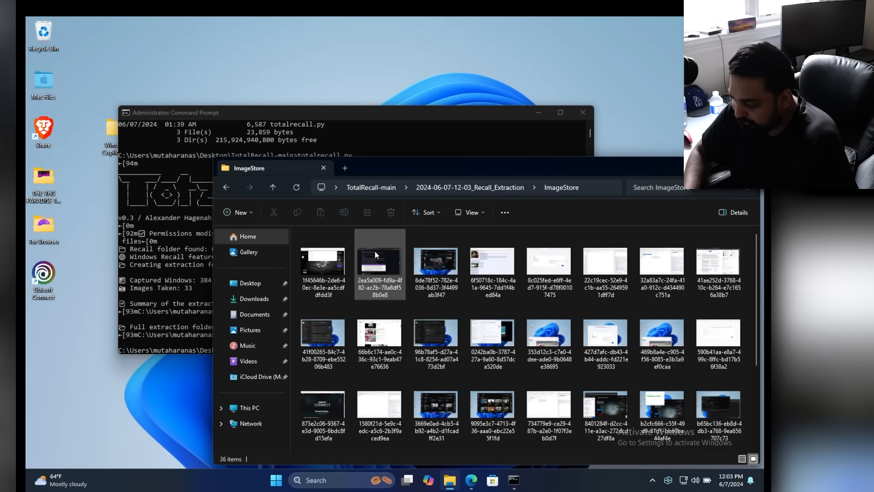
# - Select a couple of the 36 Recall snapshot images and scroll through the folder
pyautogui.click(492, 260)
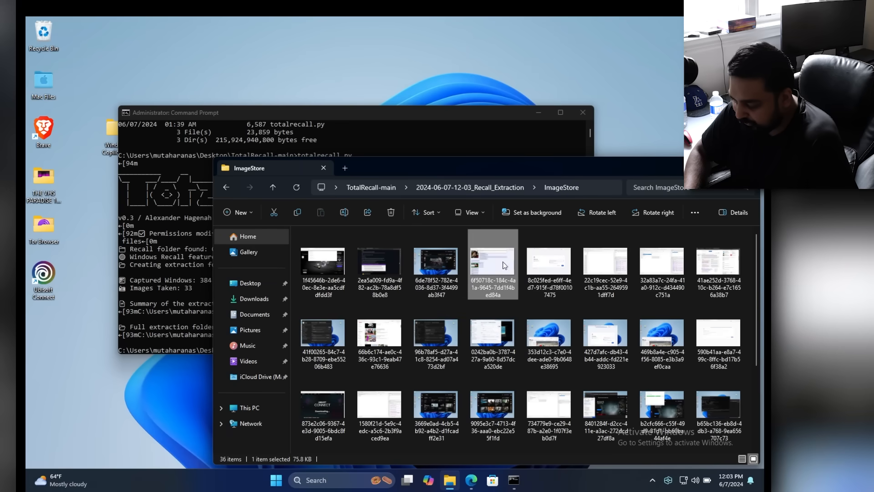
pyautogui.click(322, 334)
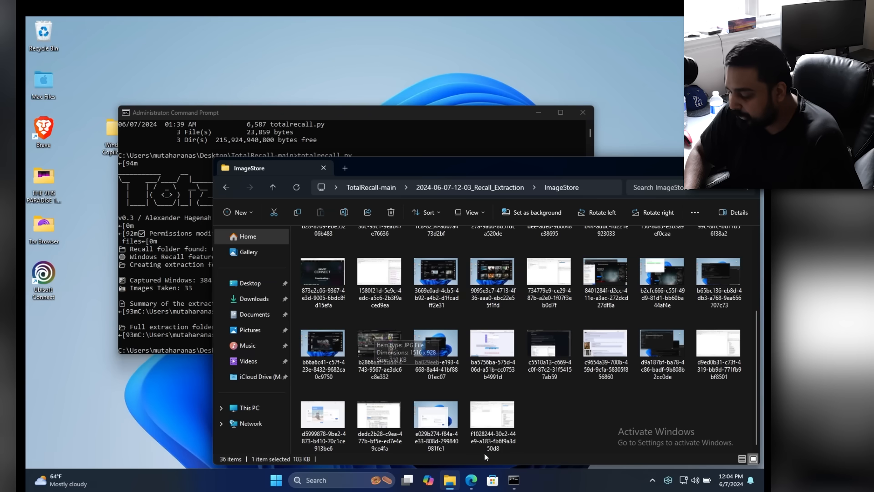
pyautogui.scroll(3)
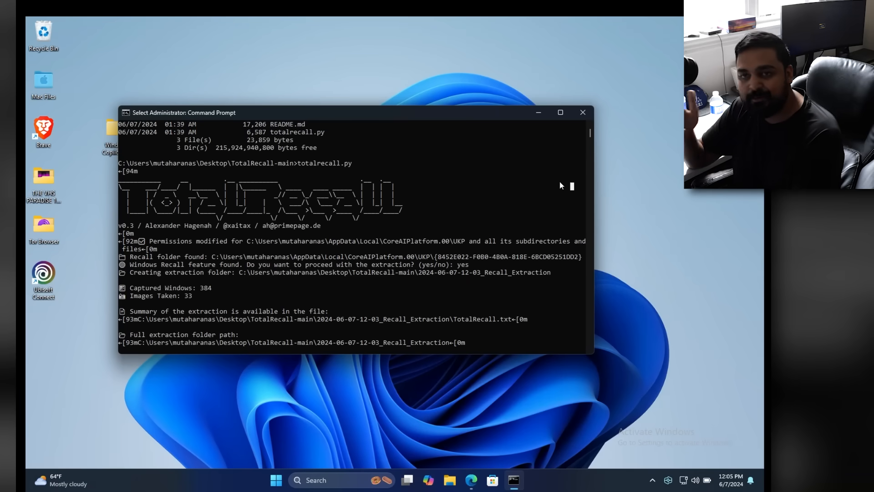
pyautogui.moveTo(370, 447)
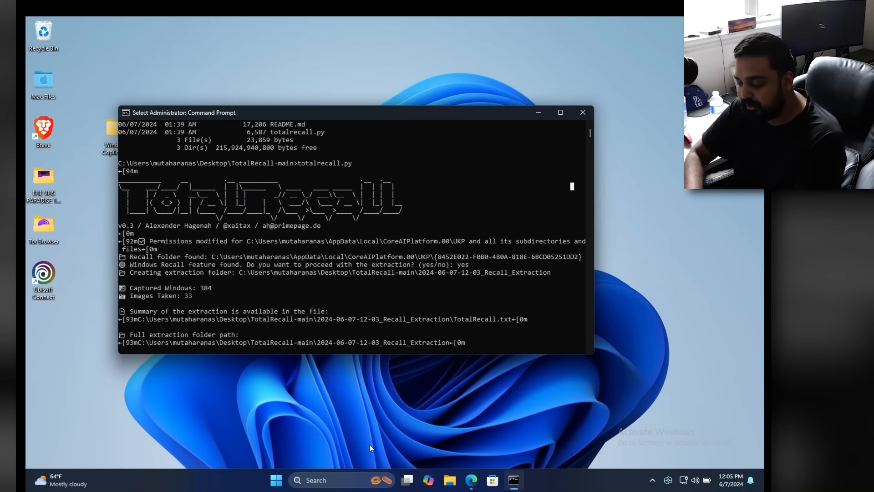
# - Click the taskbar after TotalRecall's extraction of 384 windows and 33 images
pyautogui.click(340, 480)
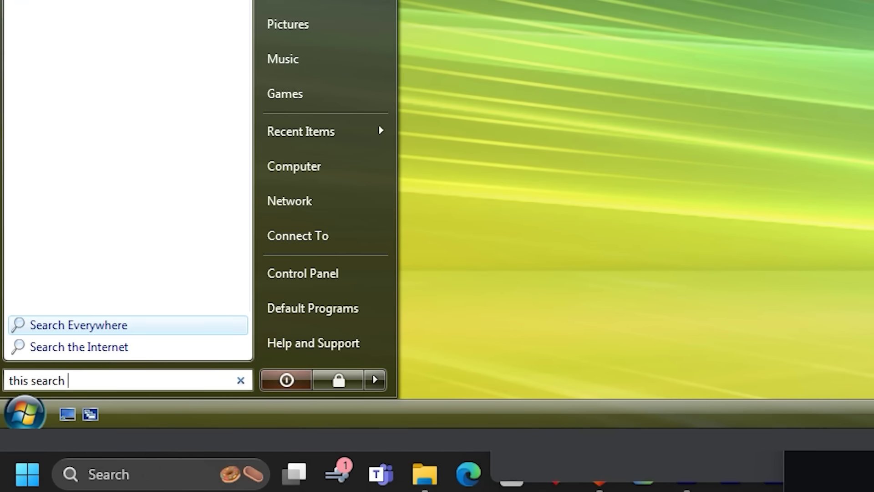
# - Type 'sucked compl' into the Windows Vista Start Search box
pyautogui.write('sucked compl')
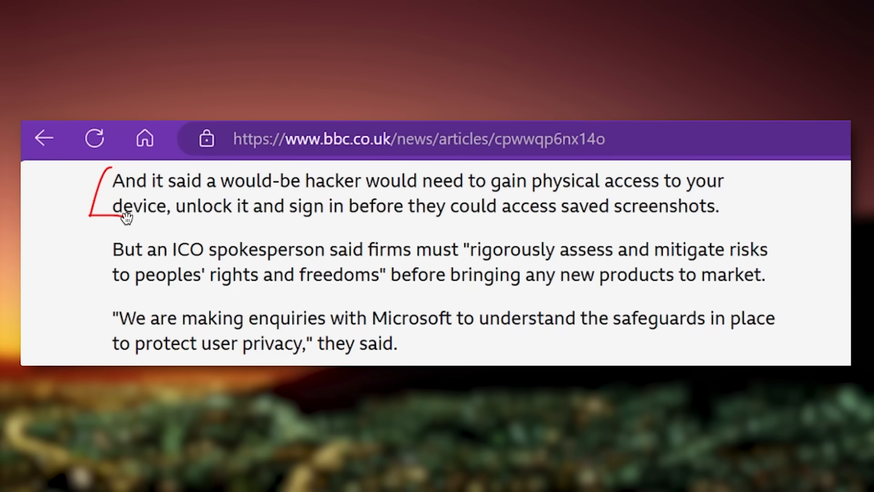
pyautogui.moveTo(271, 190)
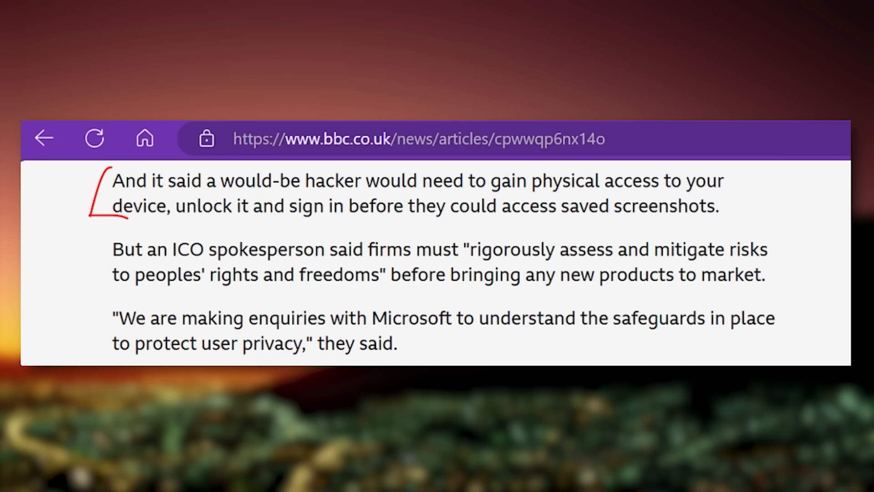
pyautogui.moveTo(558, 201)
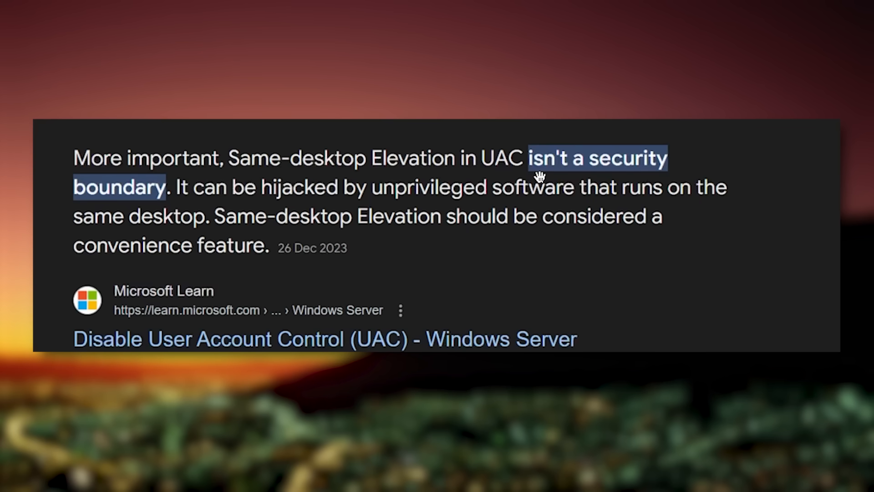
pyautogui.moveTo(357, 216)
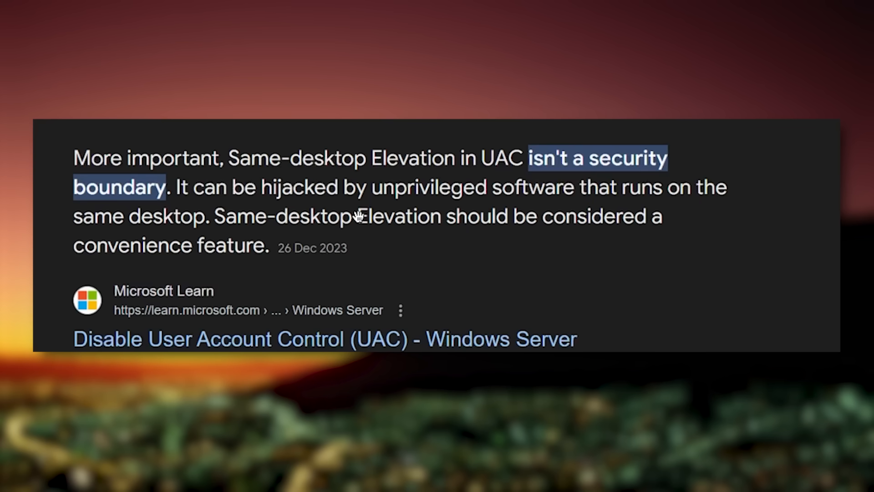
pyautogui.moveTo(492, 205)
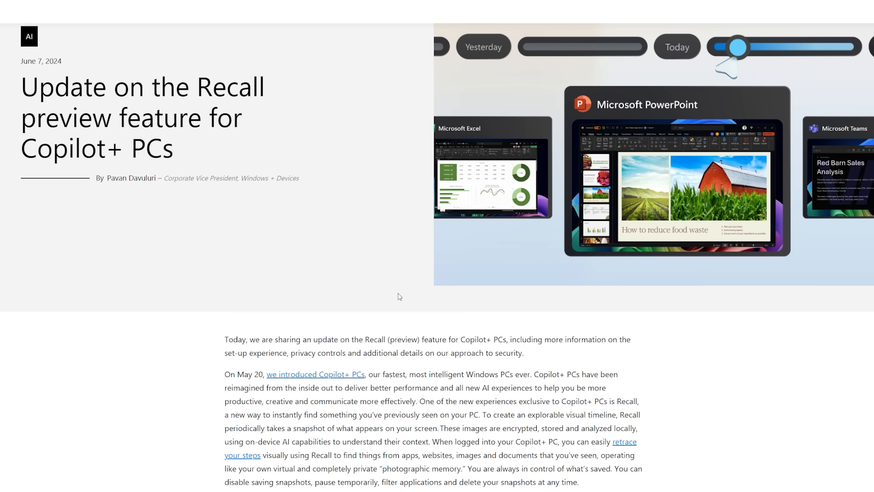
pyautogui.moveTo(371, 297)
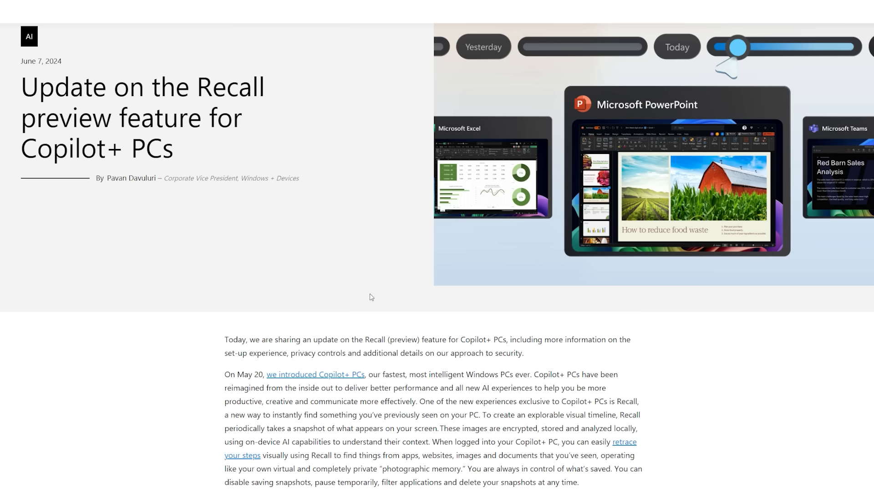
pyautogui.scroll(-3)
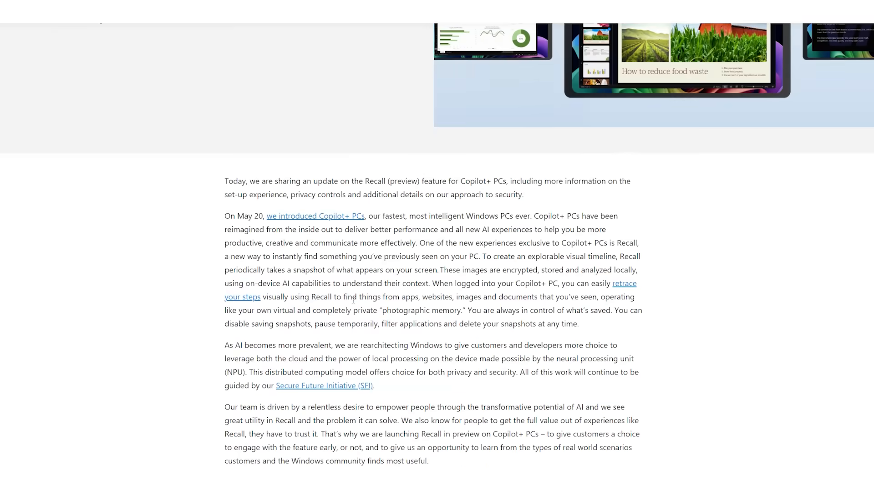
pyautogui.scroll(-3)
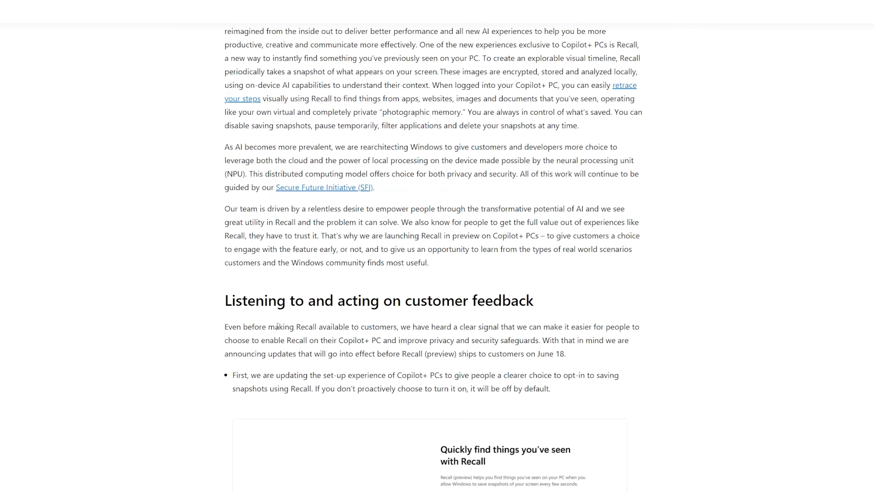
pyautogui.scroll(-3)
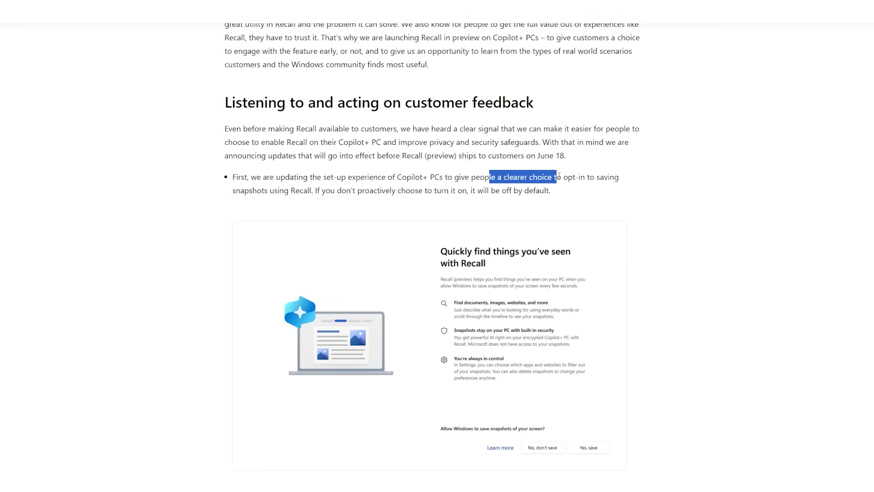
pyautogui.scroll(-3)
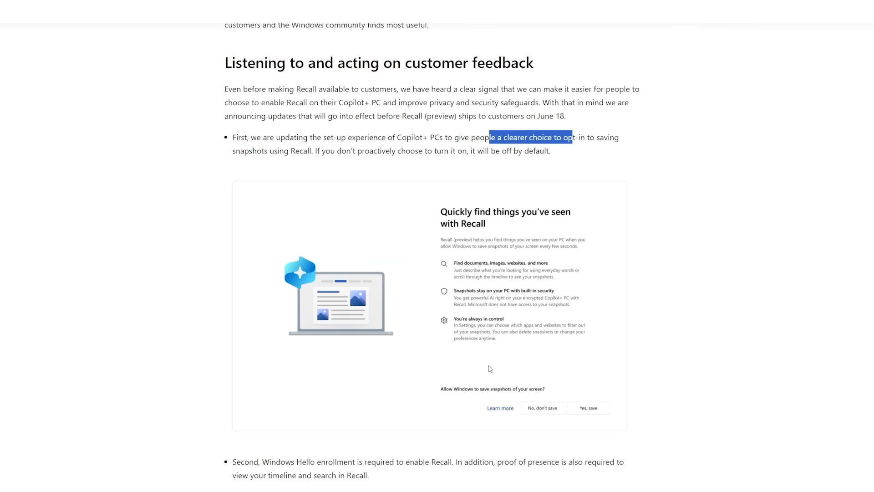
pyautogui.moveTo(491, 395)
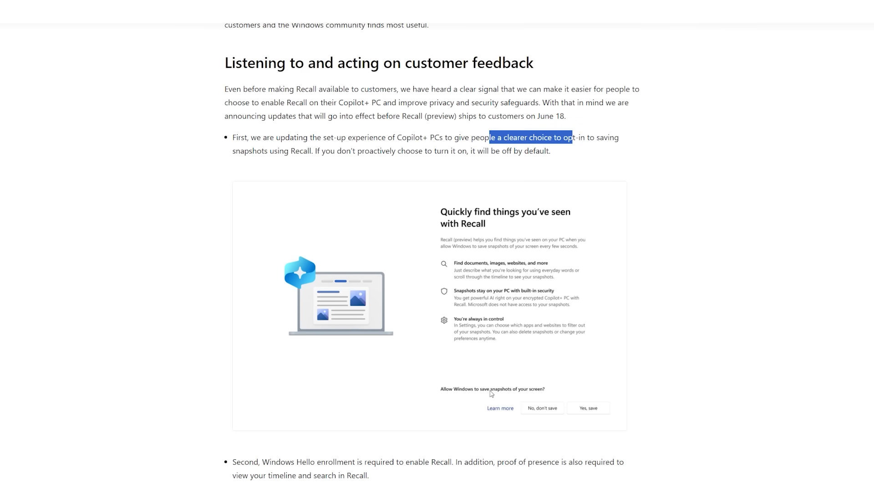
pyautogui.moveTo(604, 393)
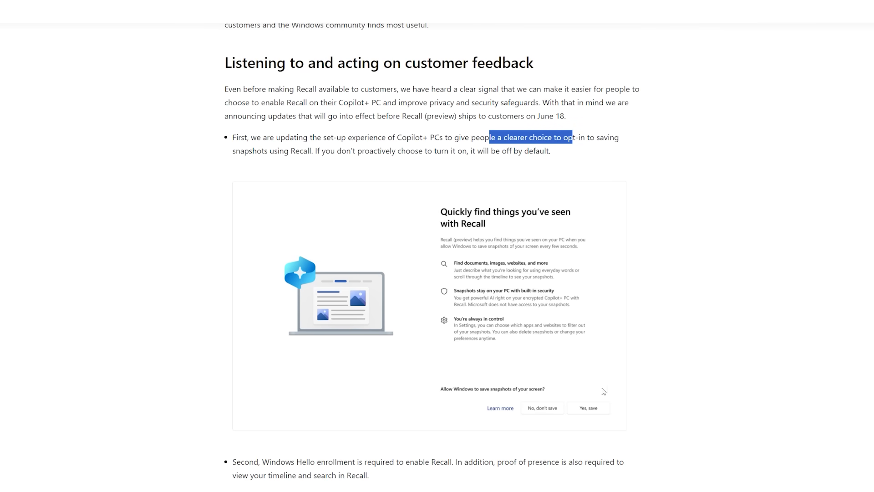
pyautogui.scroll(-3)
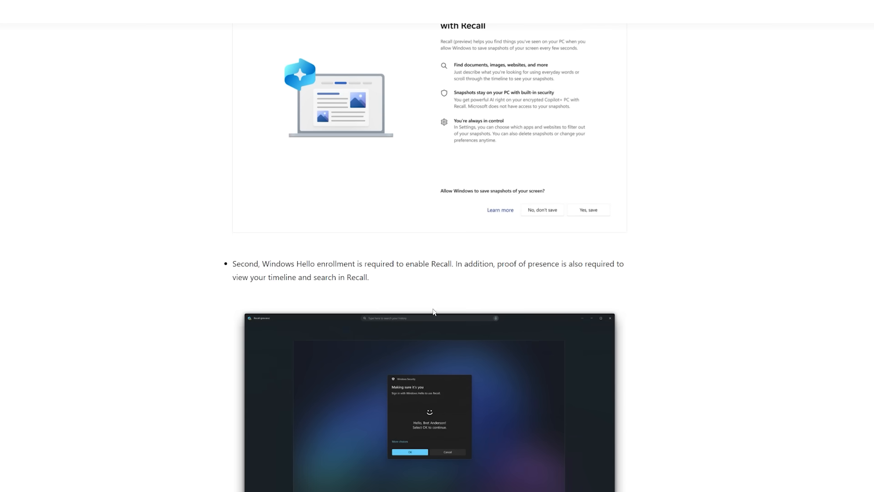
pyautogui.moveTo(298, 273)
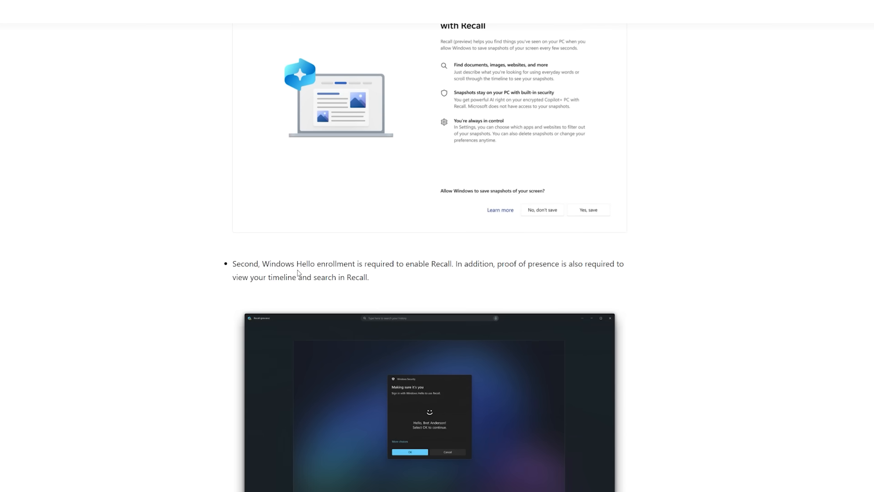
pyautogui.scroll(-3)
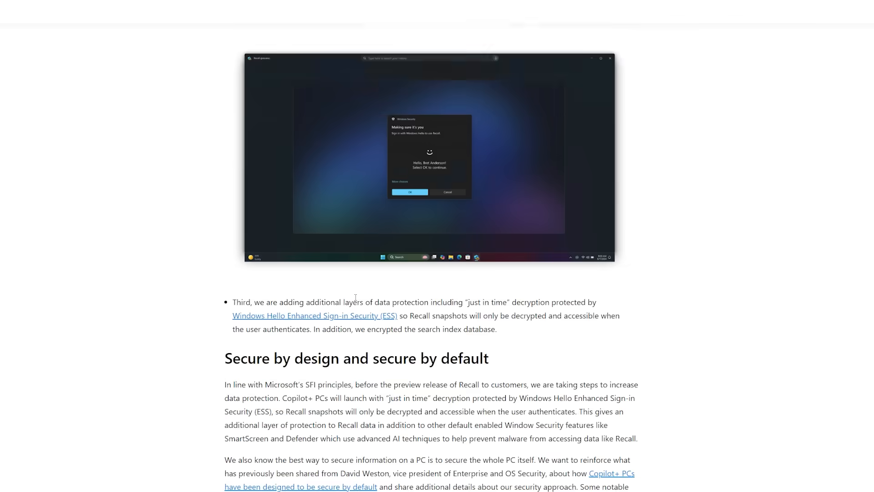
pyautogui.scroll(-3)
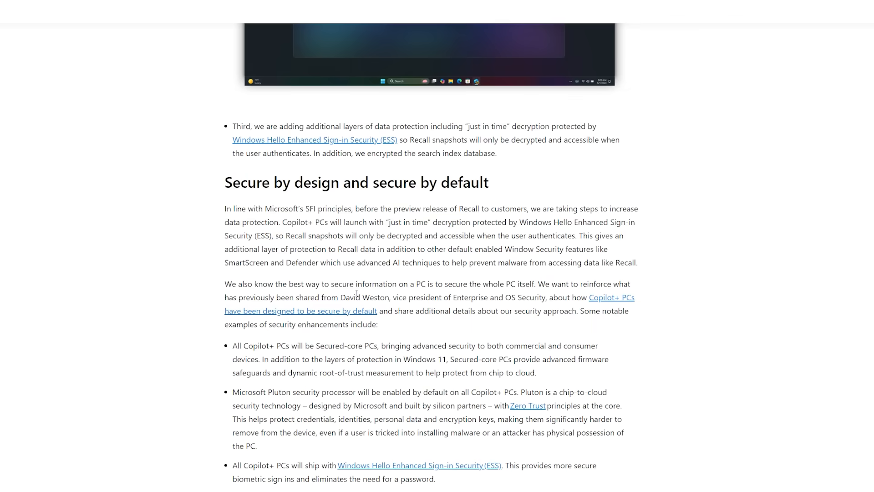
pyautogui.scroll(-3)
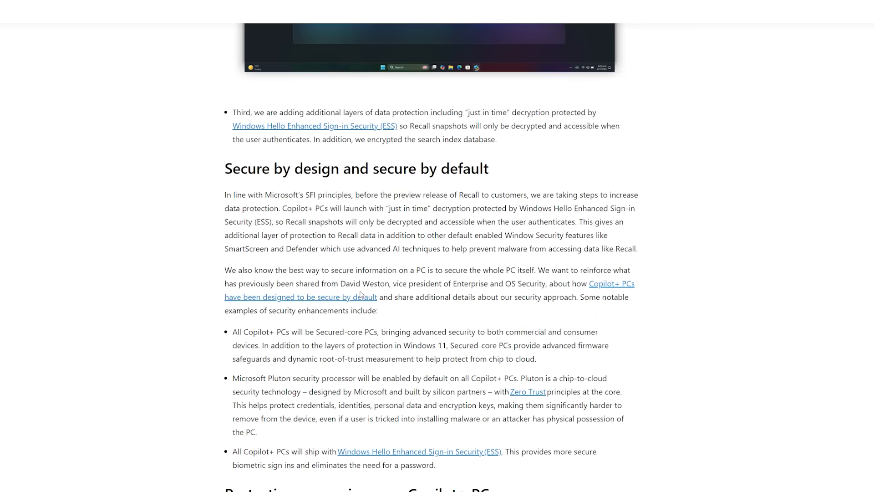
pyautogui.scroll(-3)
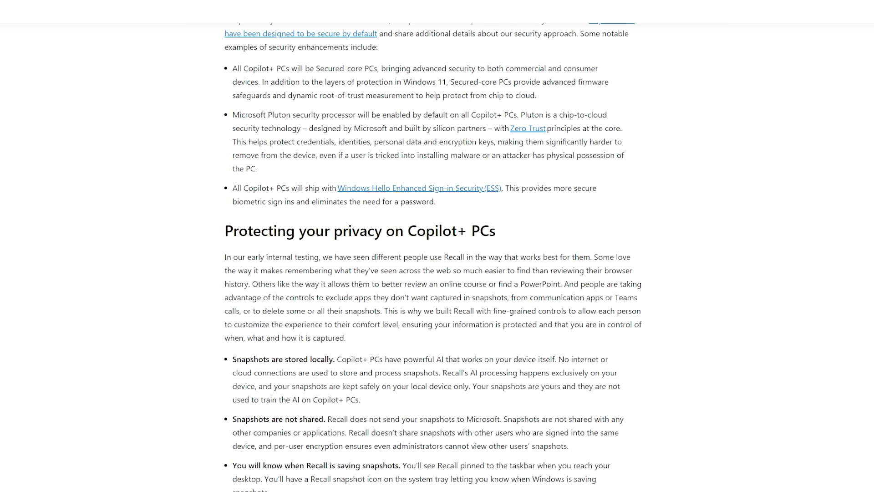
pyautogui.moveTo(360, 281)
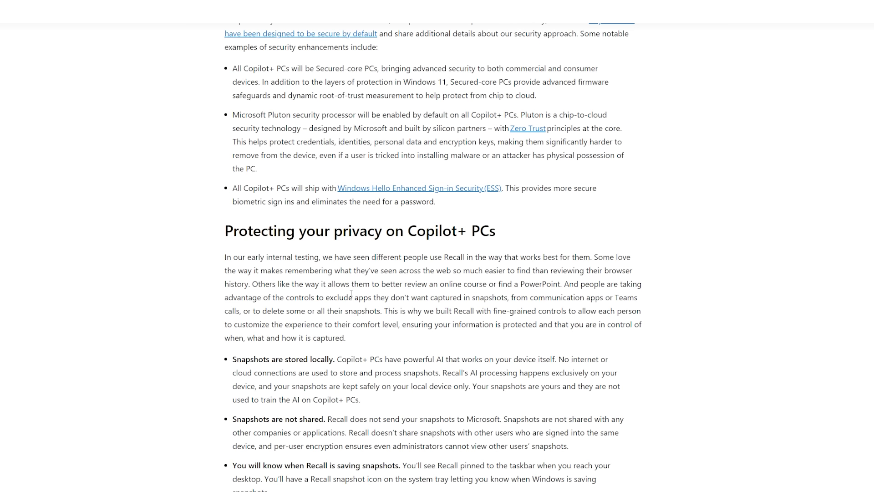
pyautogui.moveTo(352, 294)
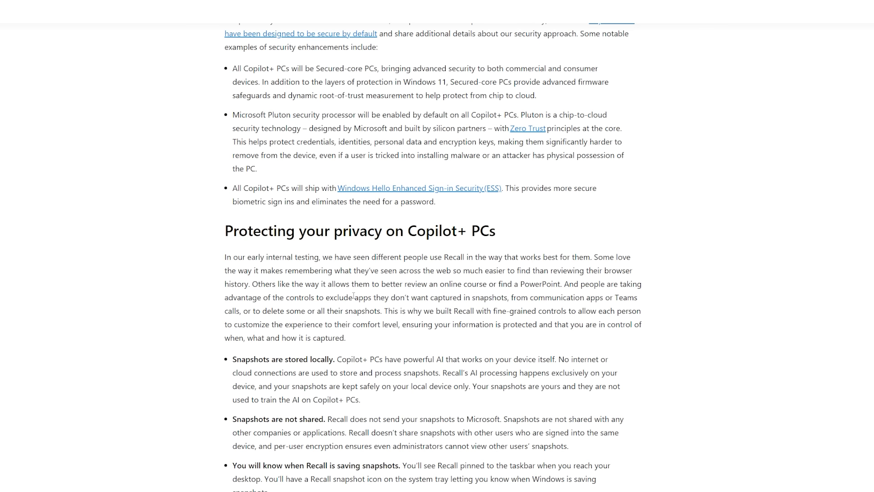